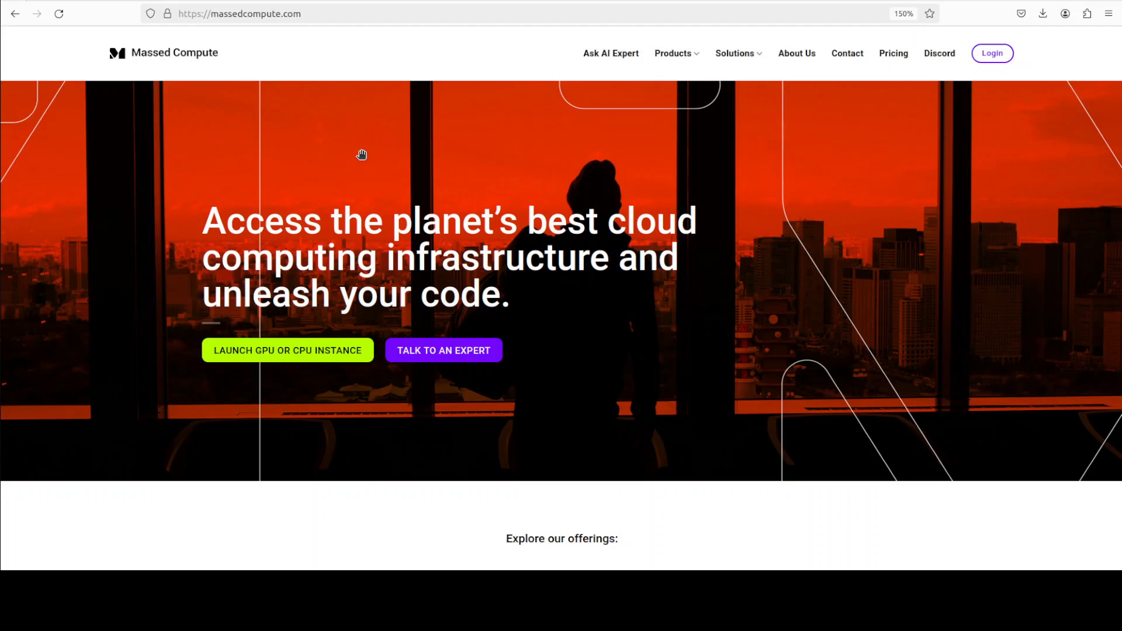
mouse_move(605, 206)
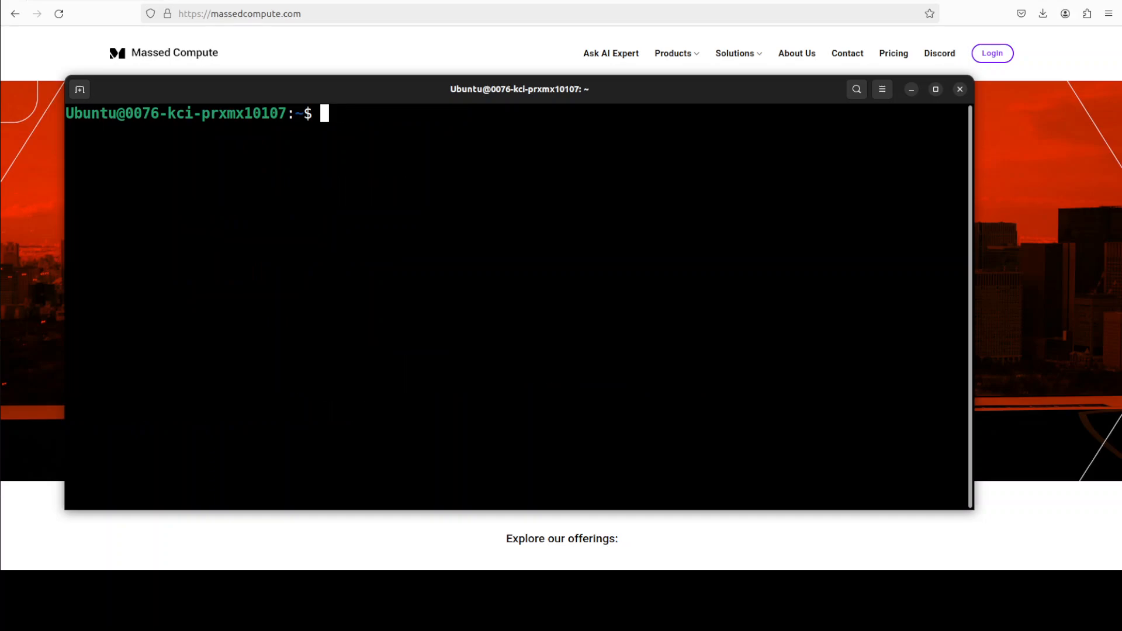
Refresh package lists with sudo apt update and install ocrmypdf and tesseract-ocr-fra
text(sudo apt updat)
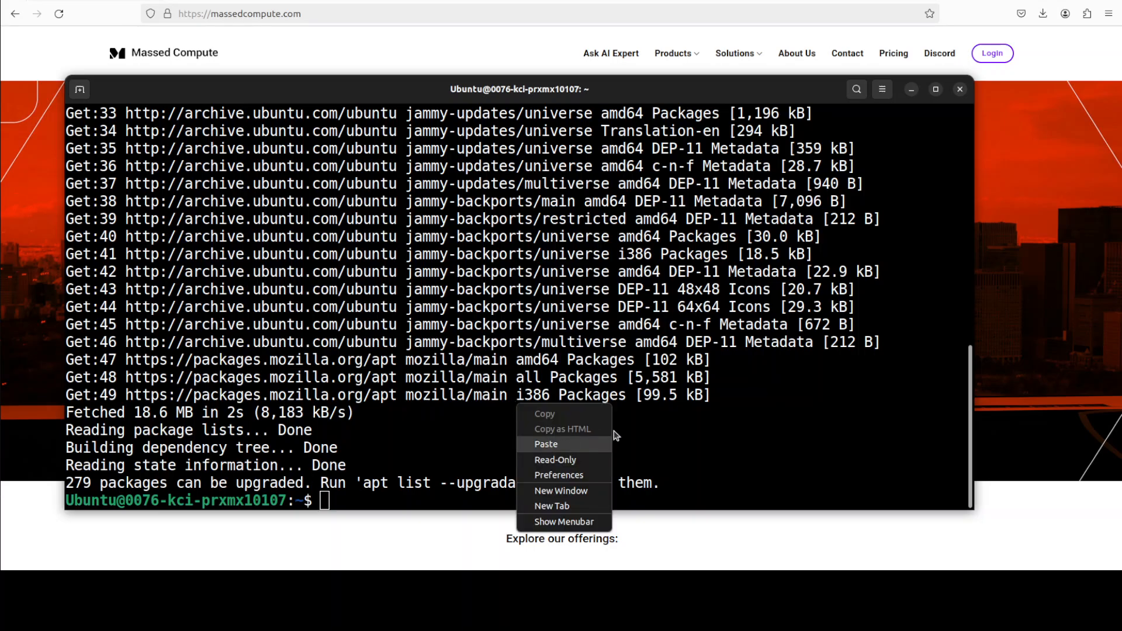
click(546, 444)
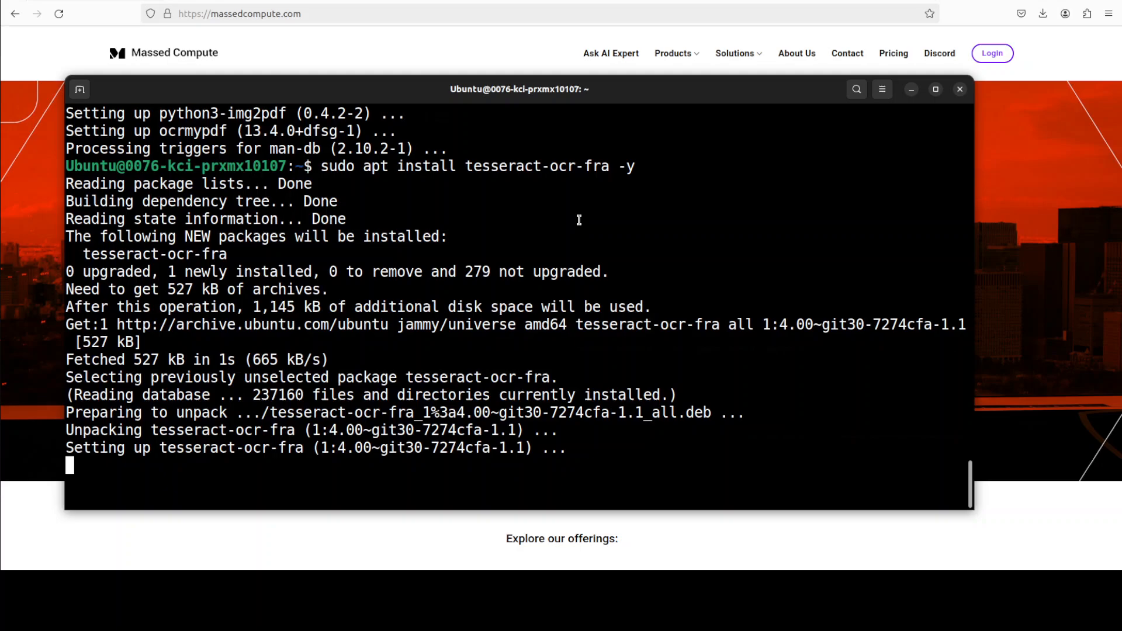
mouse_move(621, 217)
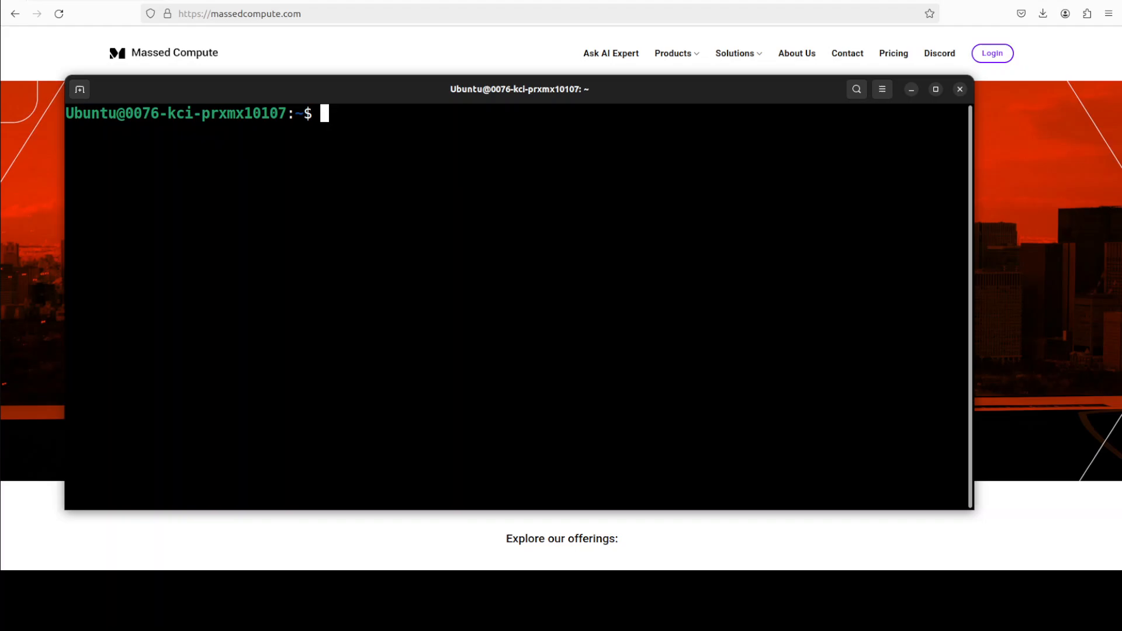
Read through the ocrmypdf help output and change directory to /home/Ubuntu/mypdfs/
right_click(347, 180)
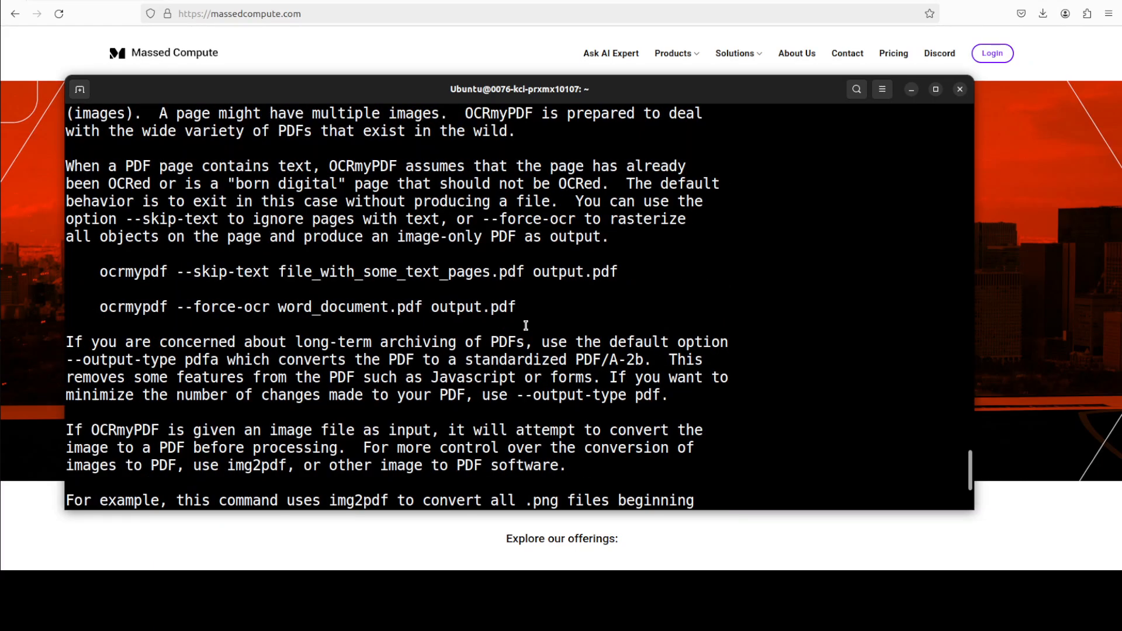
scroll(down, 3)
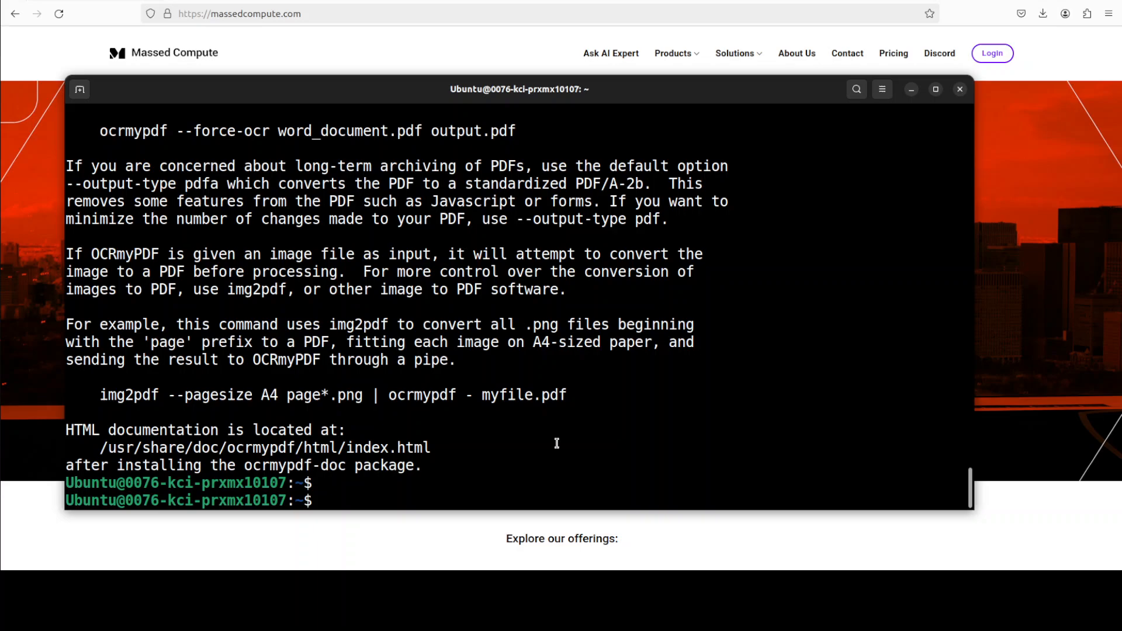
text(cd /home/Ubuntu/mypdfs/)
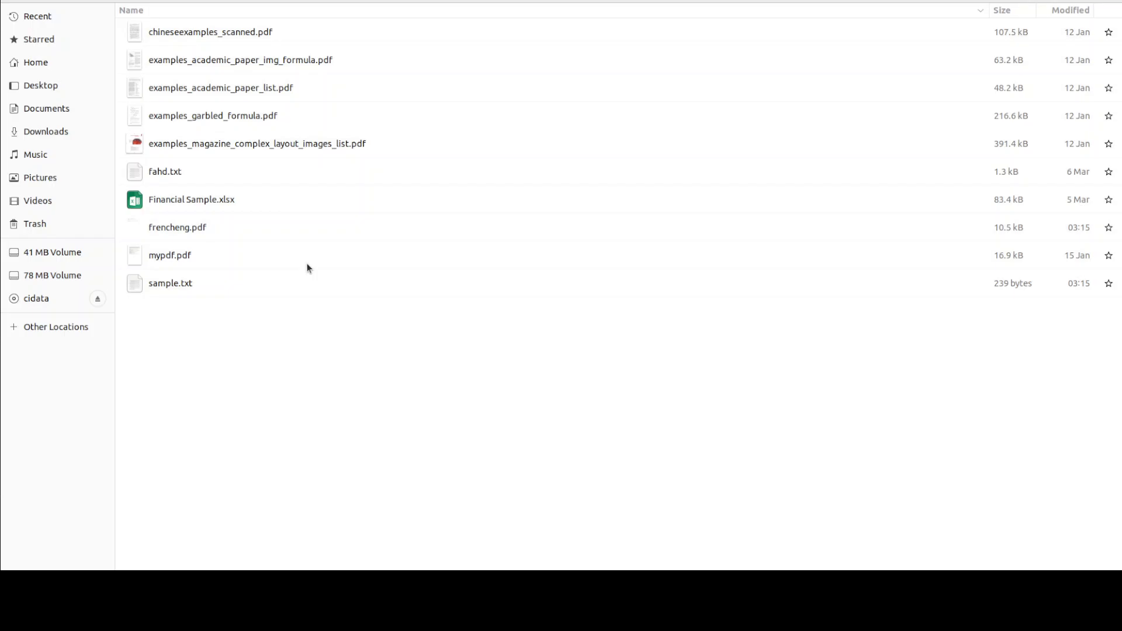
OCR mypdf.pdf into mypdf_searchable.pdf and open the result from Files
double_click(170, 254)
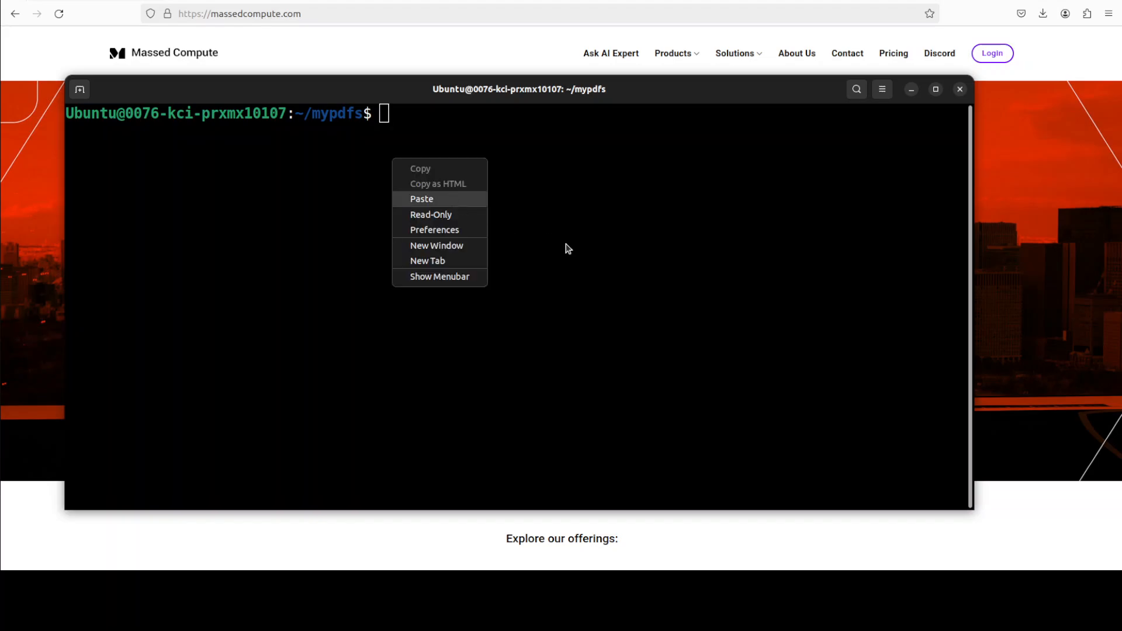
click(422, 198)
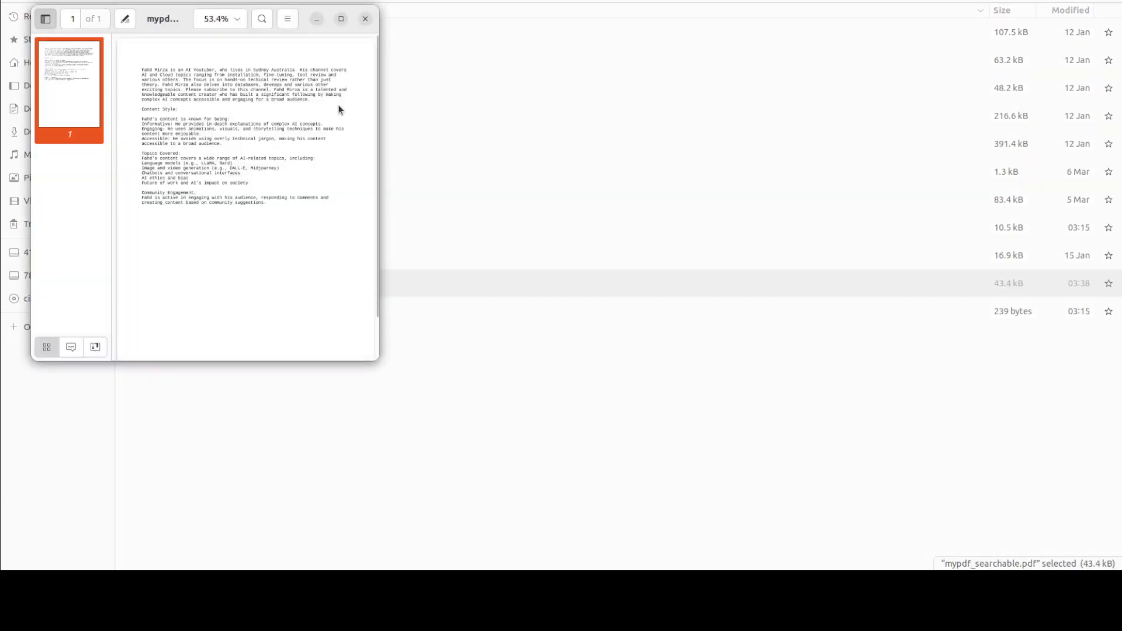
Maximize the viewer and search the OCR'd document text for 'DALL'
click(341, 19)
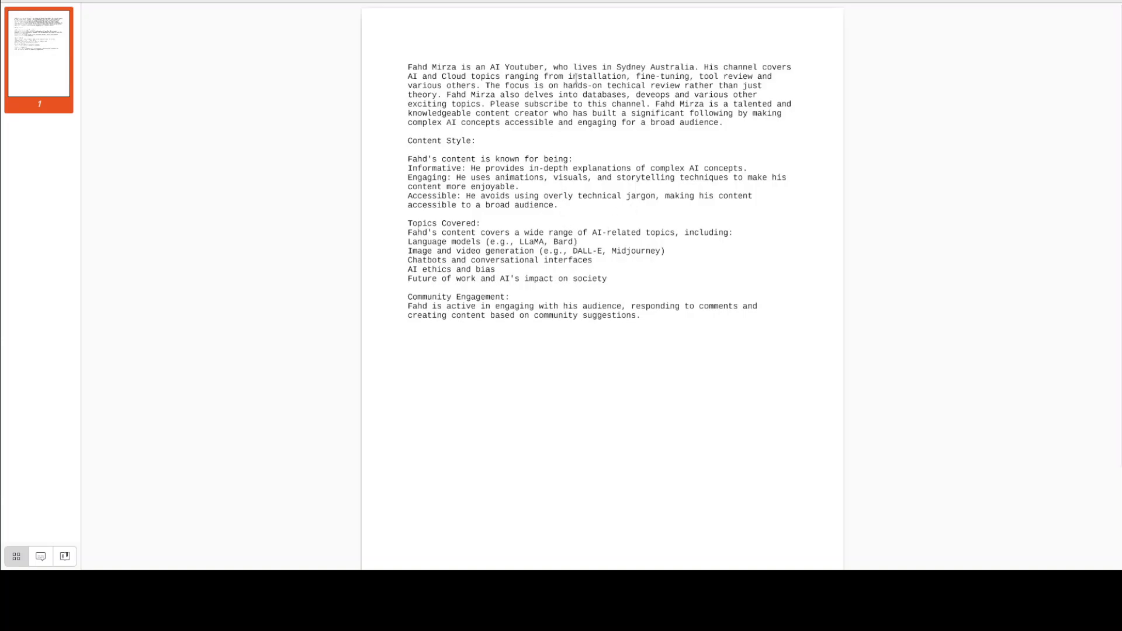
key(ctrl+f)
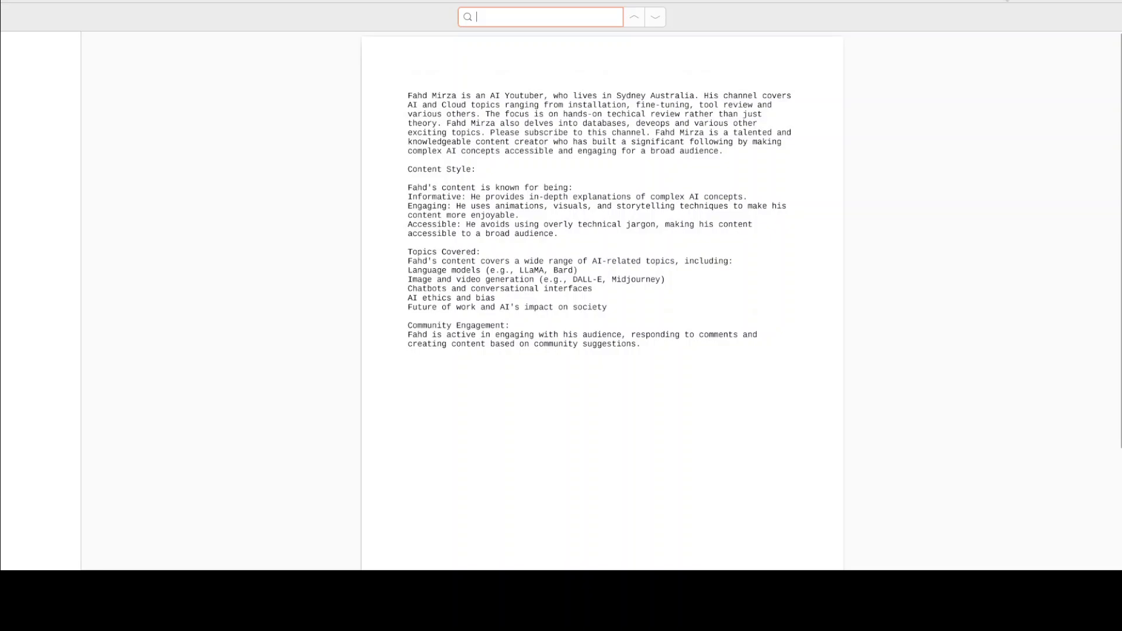
mouse_move(577, 48)
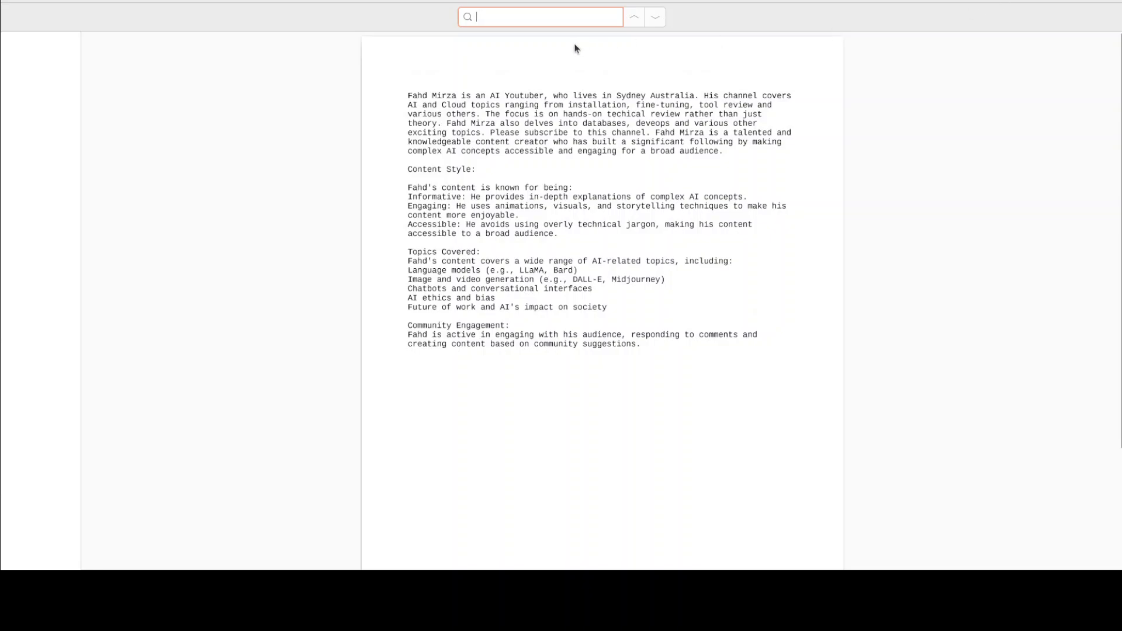
text(D)
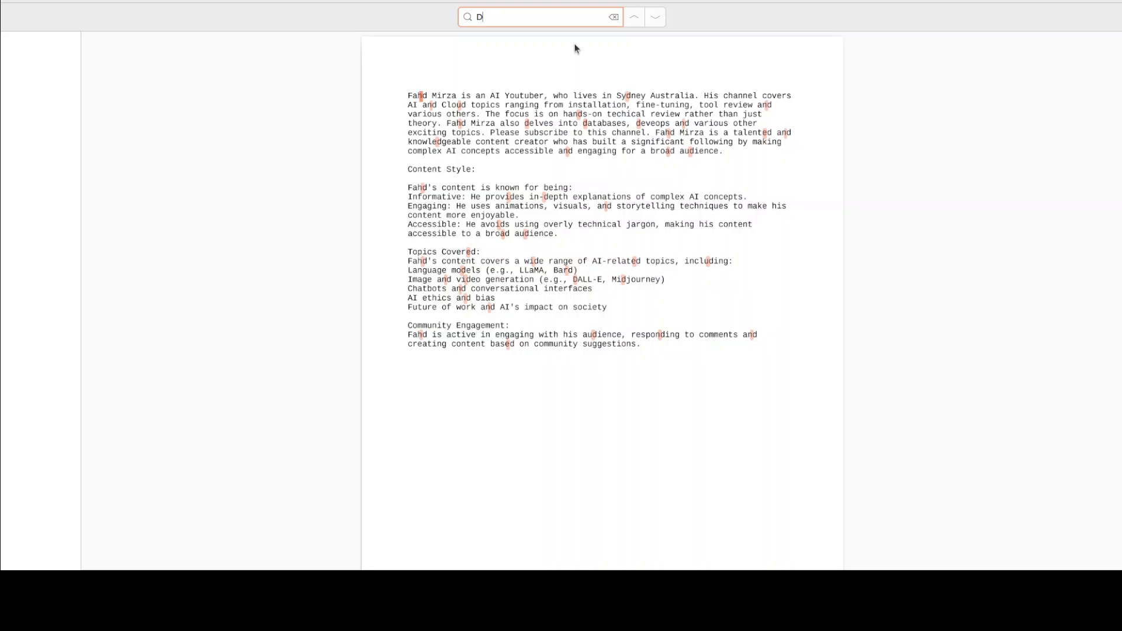
text(ALL)
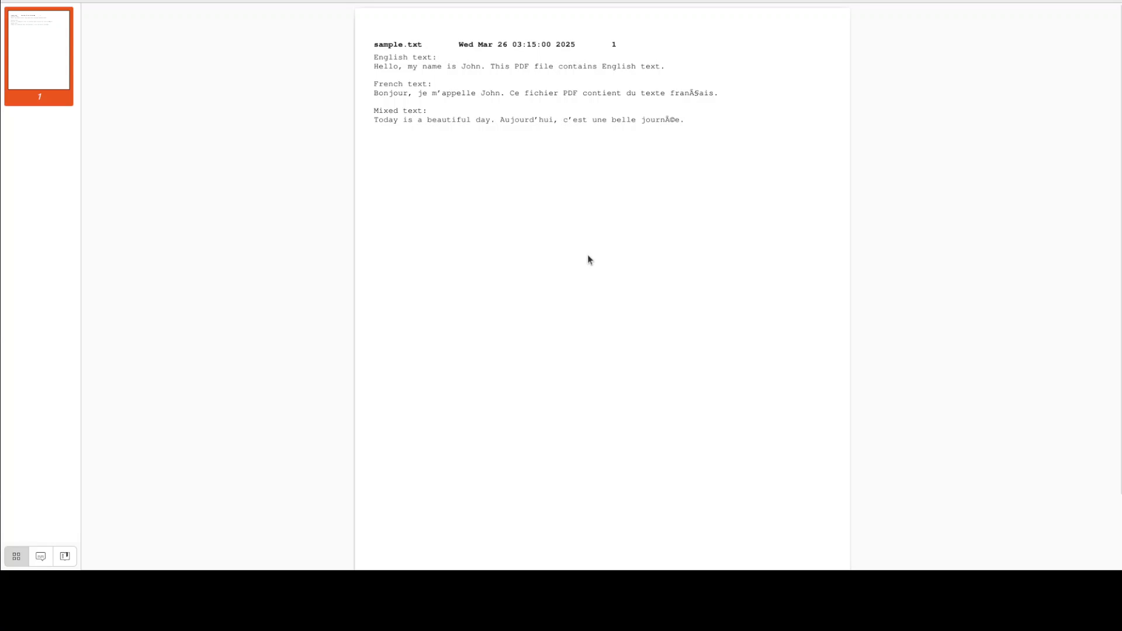
mouse_move(597, 236)
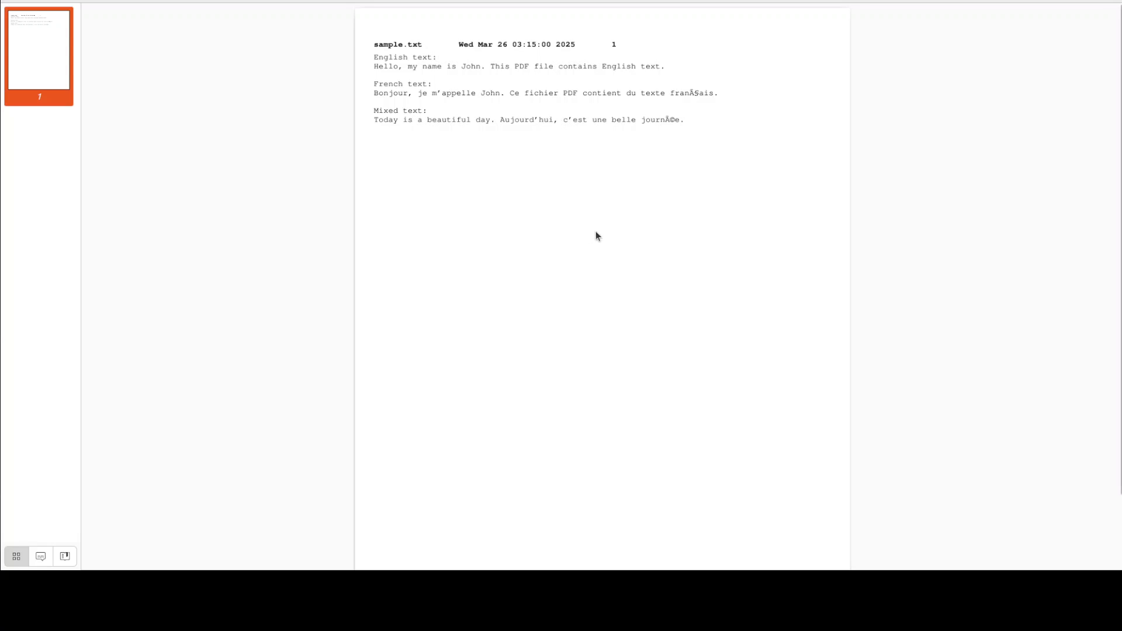
mouse_move(724, 219)
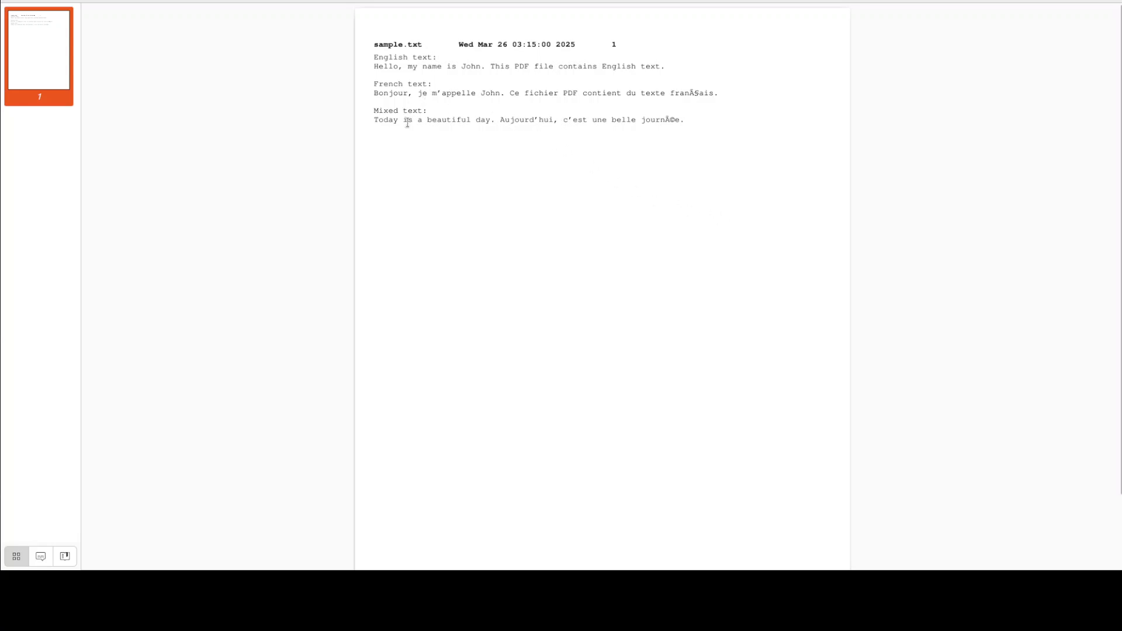
OCR frencheng.pdf with -l eng+fra, rerunning with --force-ocr to produce output_frencheng.pdf
drag(374, 111, 681, 119)
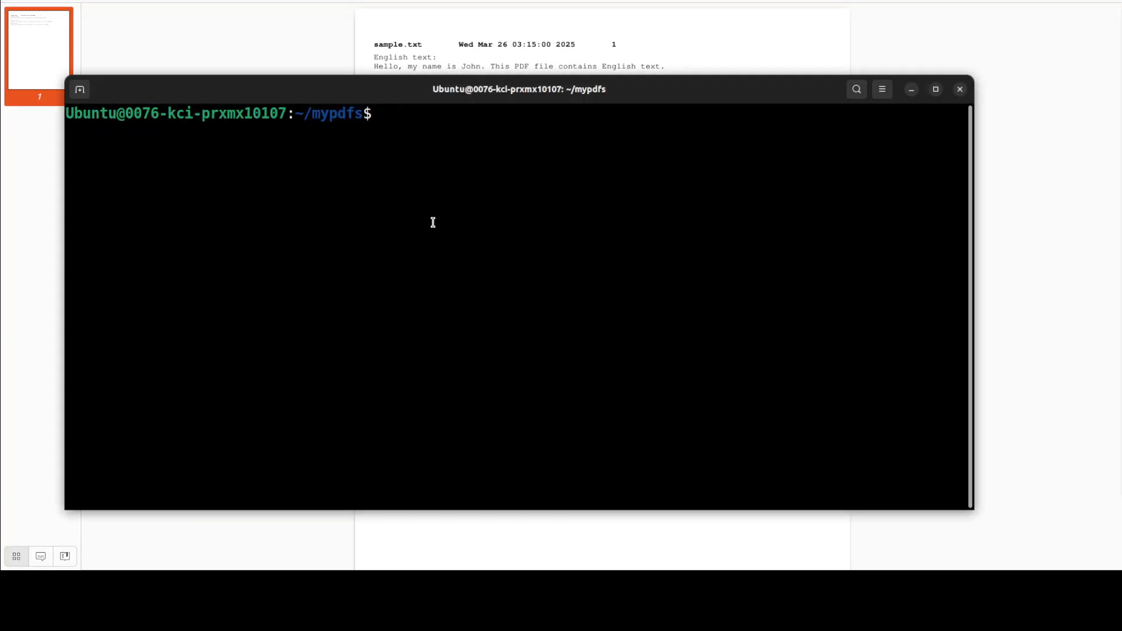
right_click(430, 222)
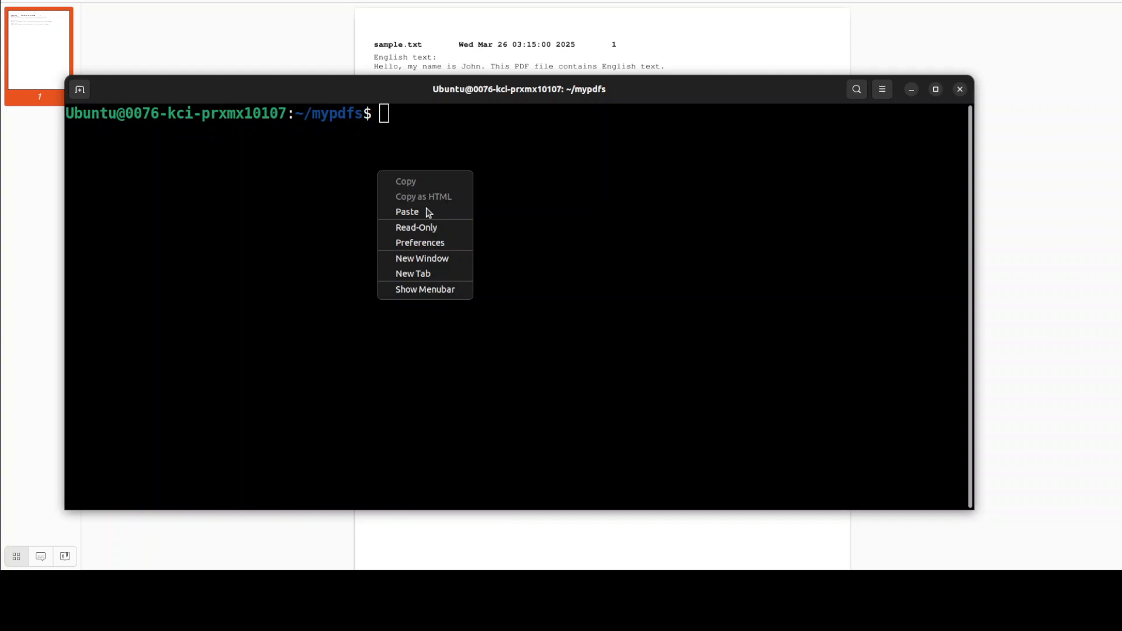
click(407, 211)
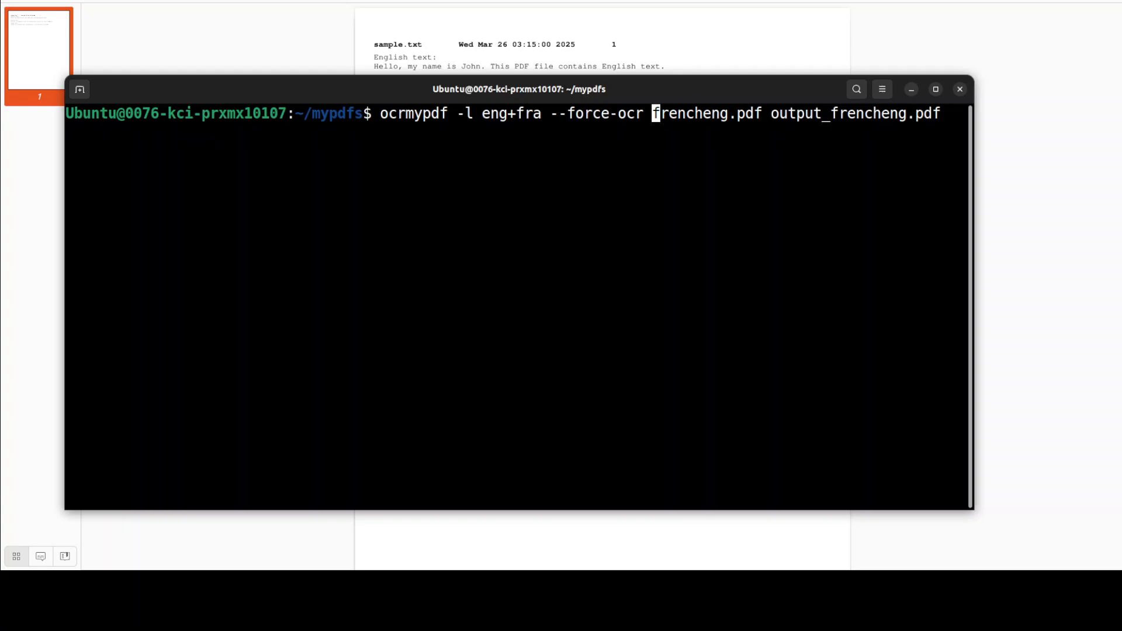
key(BackSpace)
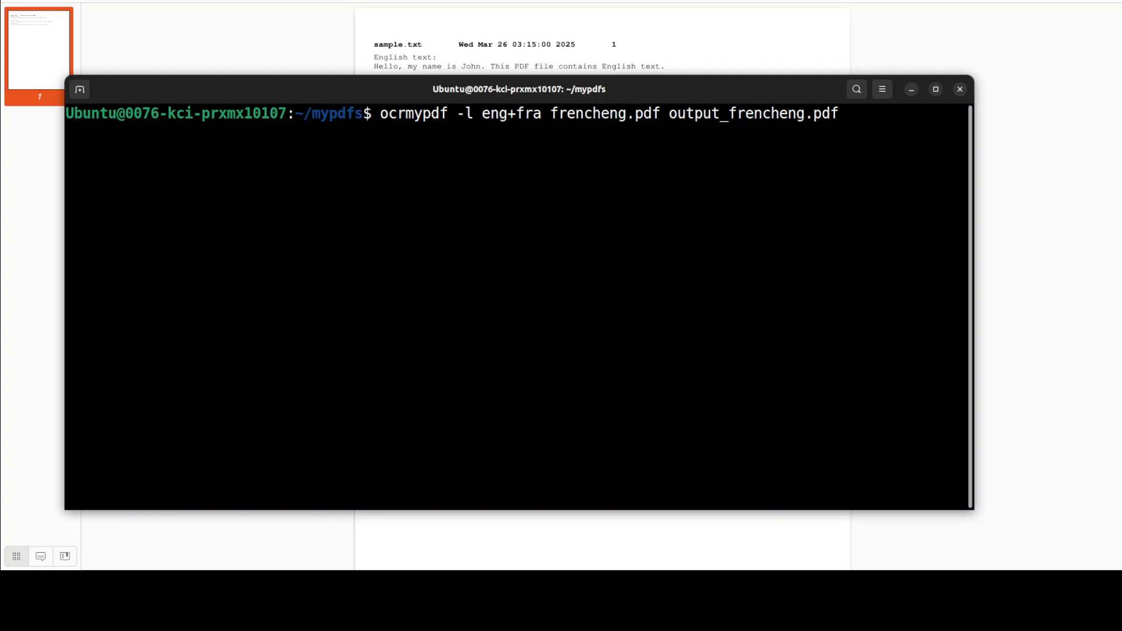
click(551, 113)
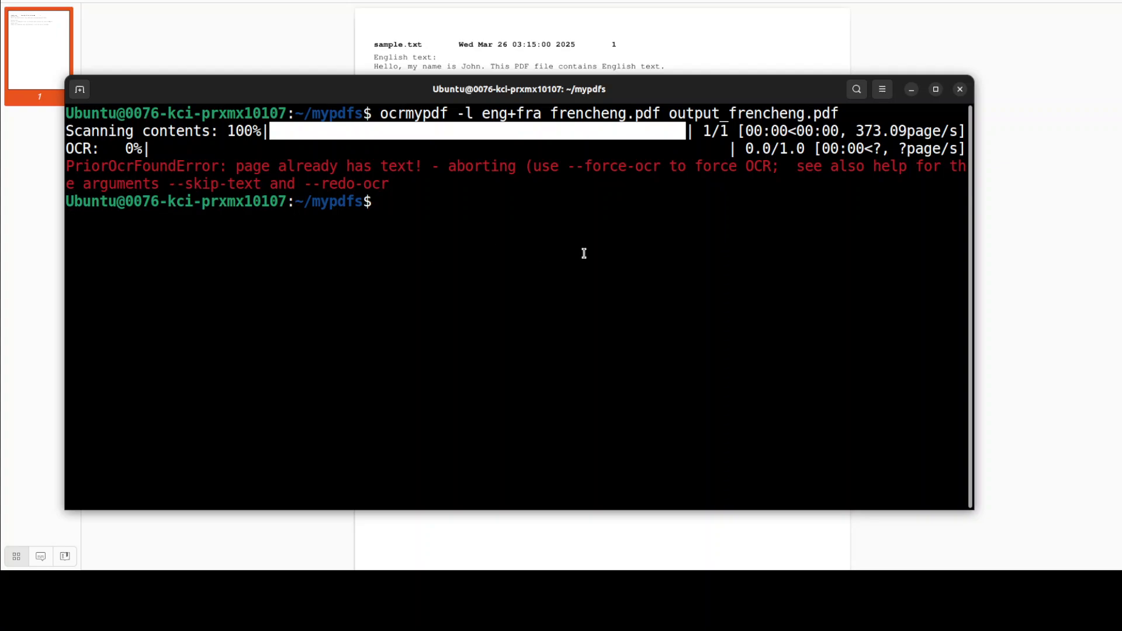
right_click(584, 252)
text(ocrmypdf -l eng+fra --force-ocr frencheng.pdf output_frencheng.pdf)
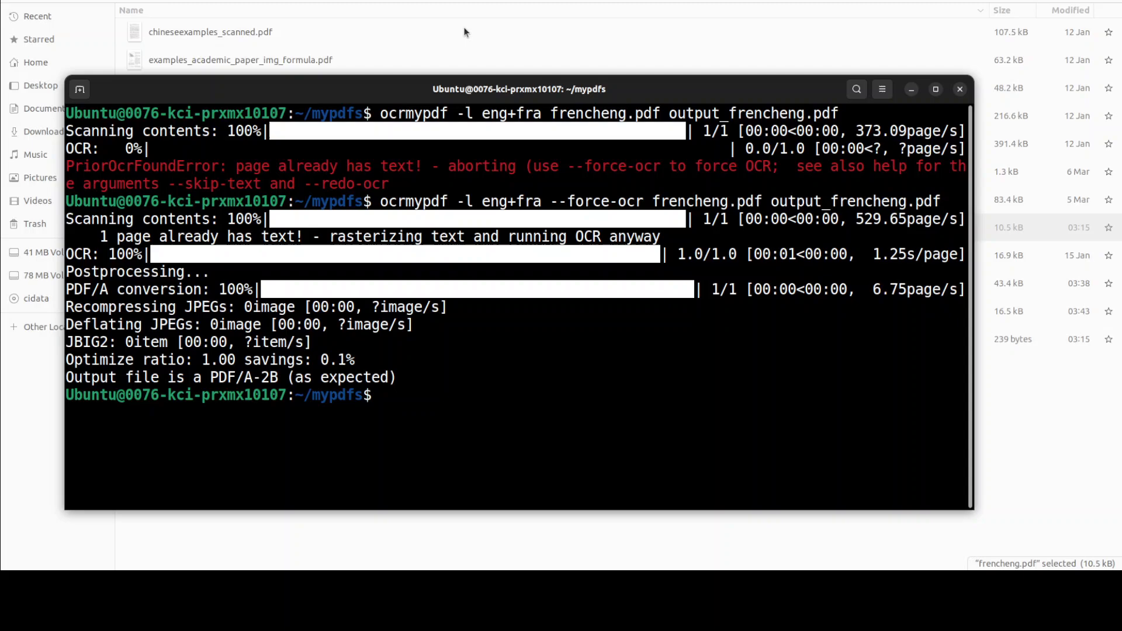
Open output_frencheng.pdf from Files and browse through its three pages
click(959, 88)
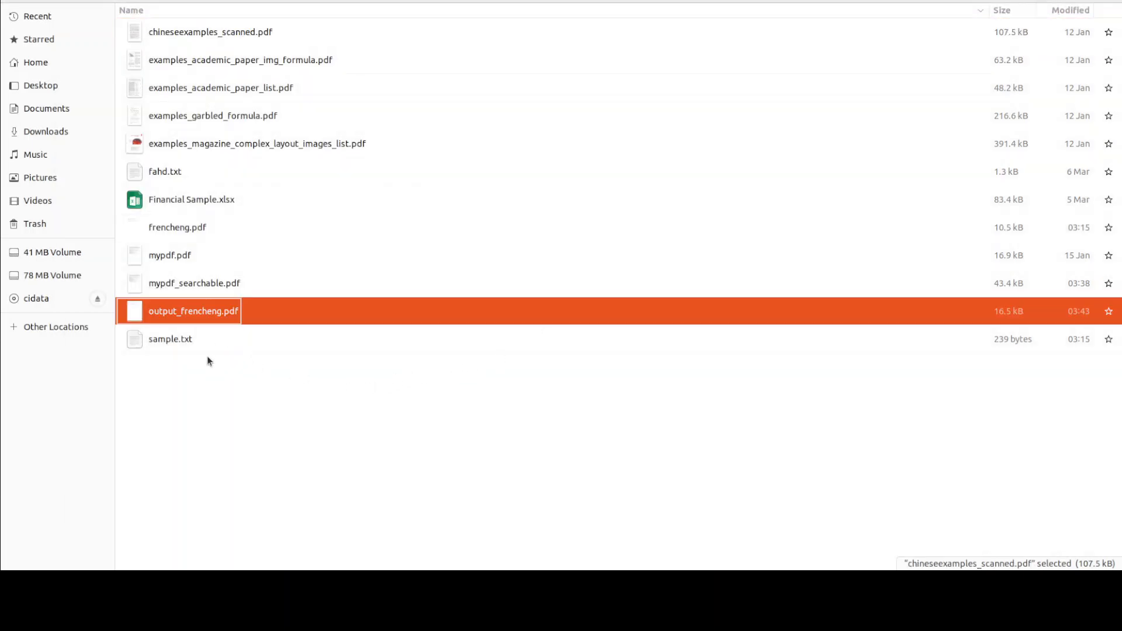
double_click(194, 310)
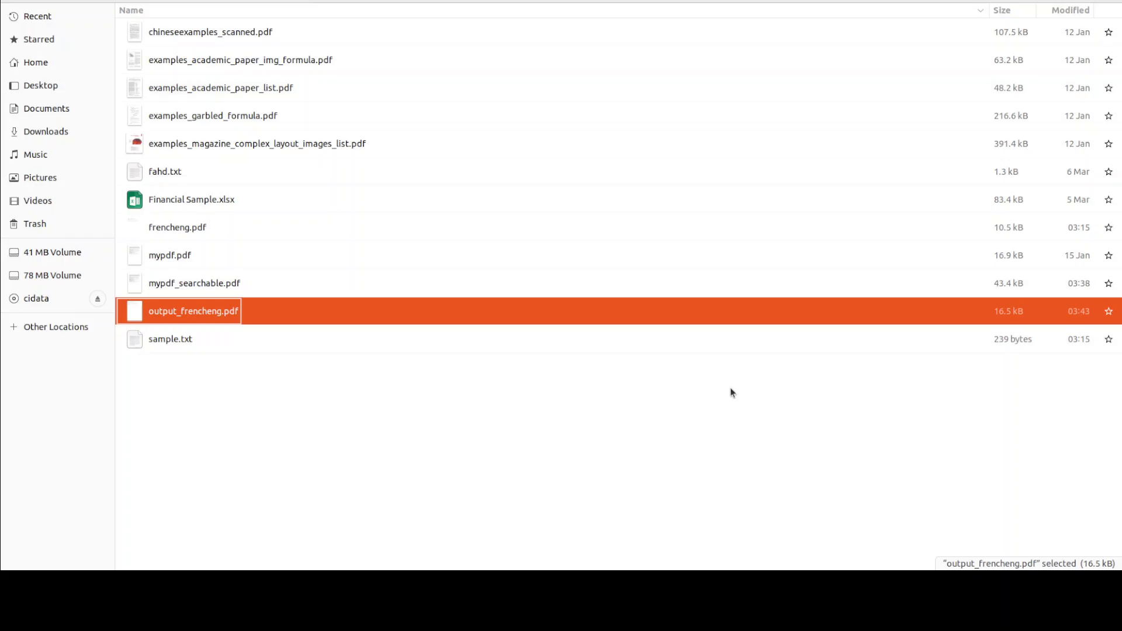
double_click(193, 311)
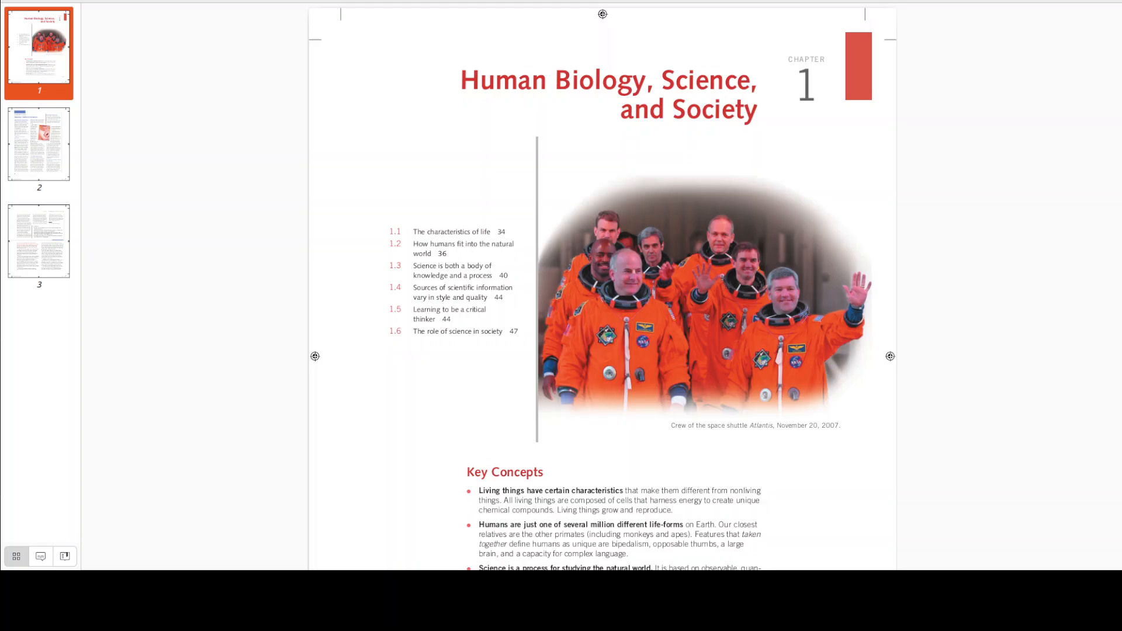
scroll(down, 3)
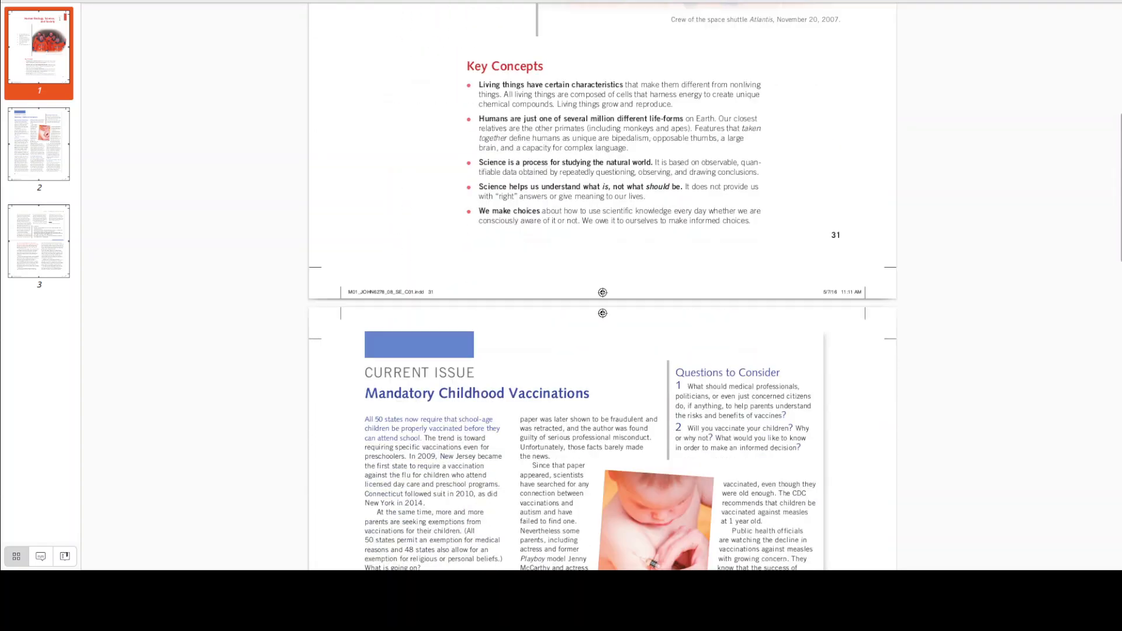
scroll(down, 3)
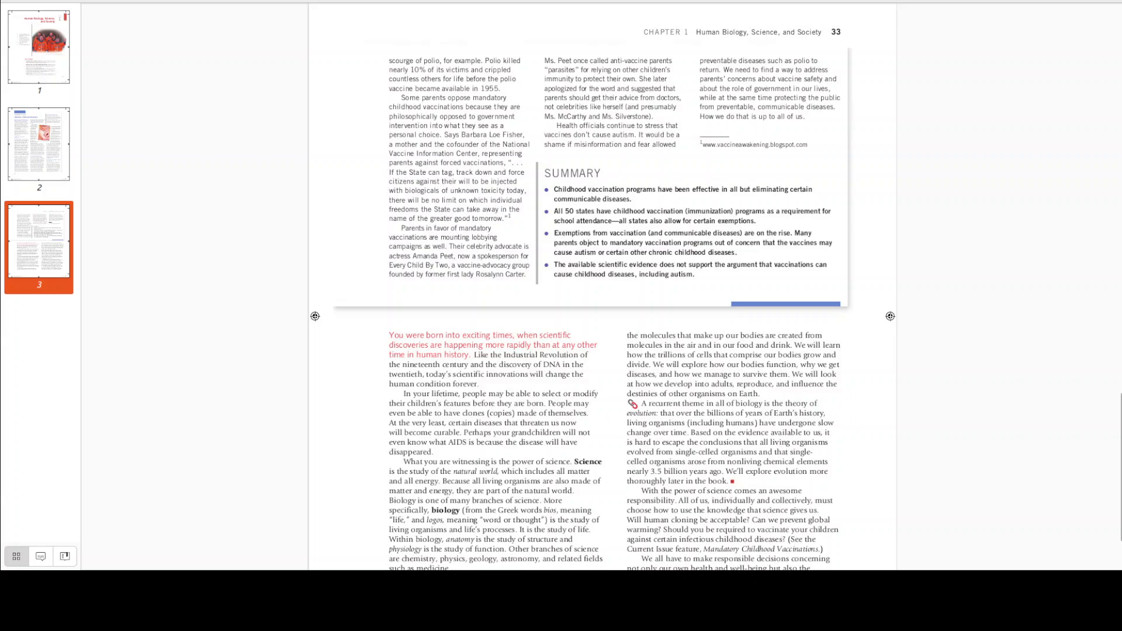
scroll(down, 3)
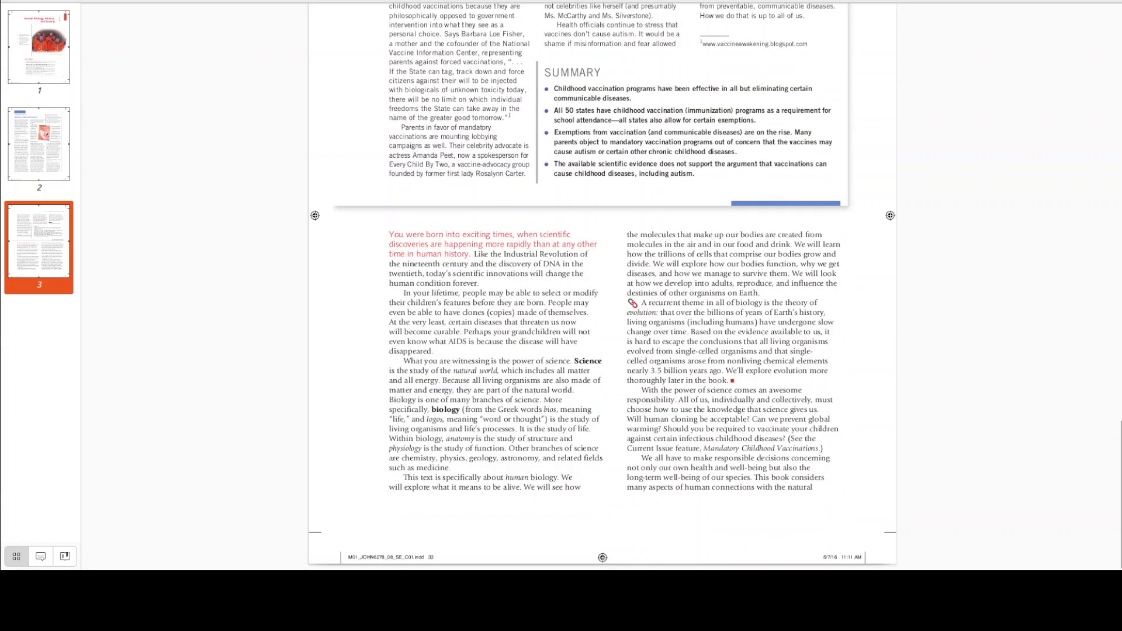
click(38, 51)
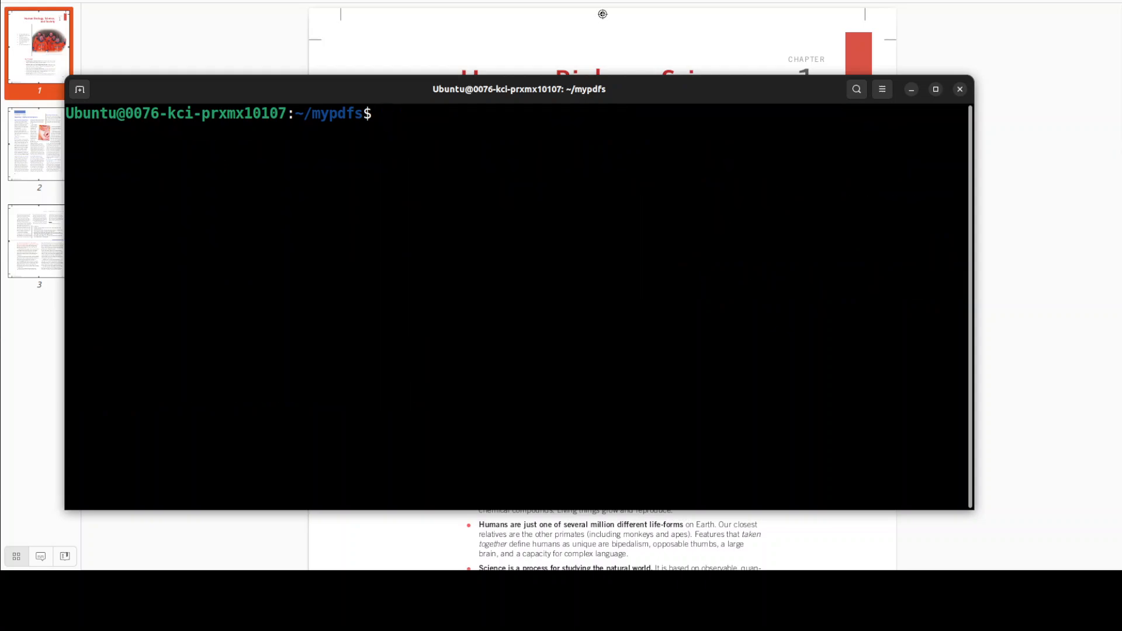
Force-OCR examples_magazine_complex_layout_images_list.pdf into mypdf_searchable.pdf
text(ocrmypdf --force-ocr examples_magazine_complex_layout_images_list.pdf mypdf_searchable.pdf)
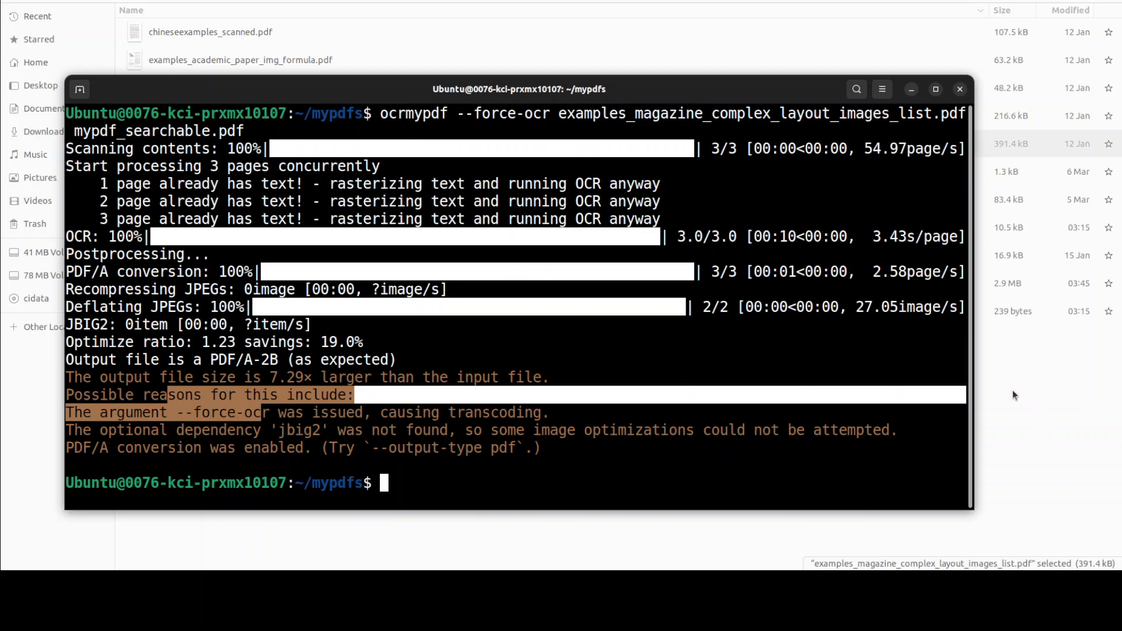
click(961, 89)
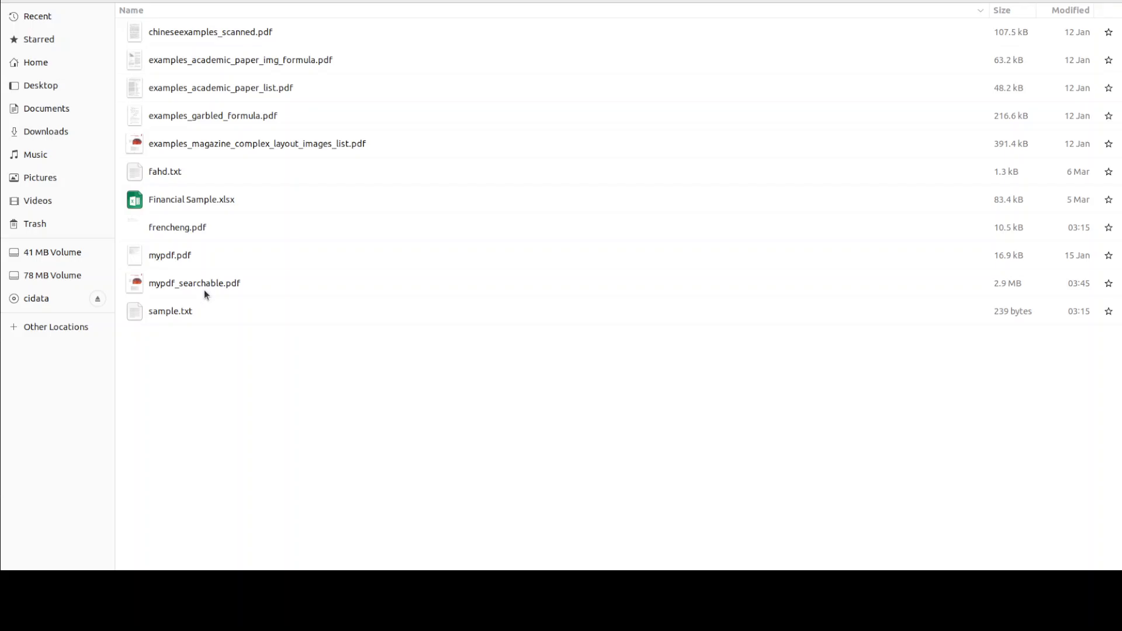
Review mypdf_searchable.pdf's pages in a maximized viewer, then open the one-page AI text PDF
double_click(194, 283)
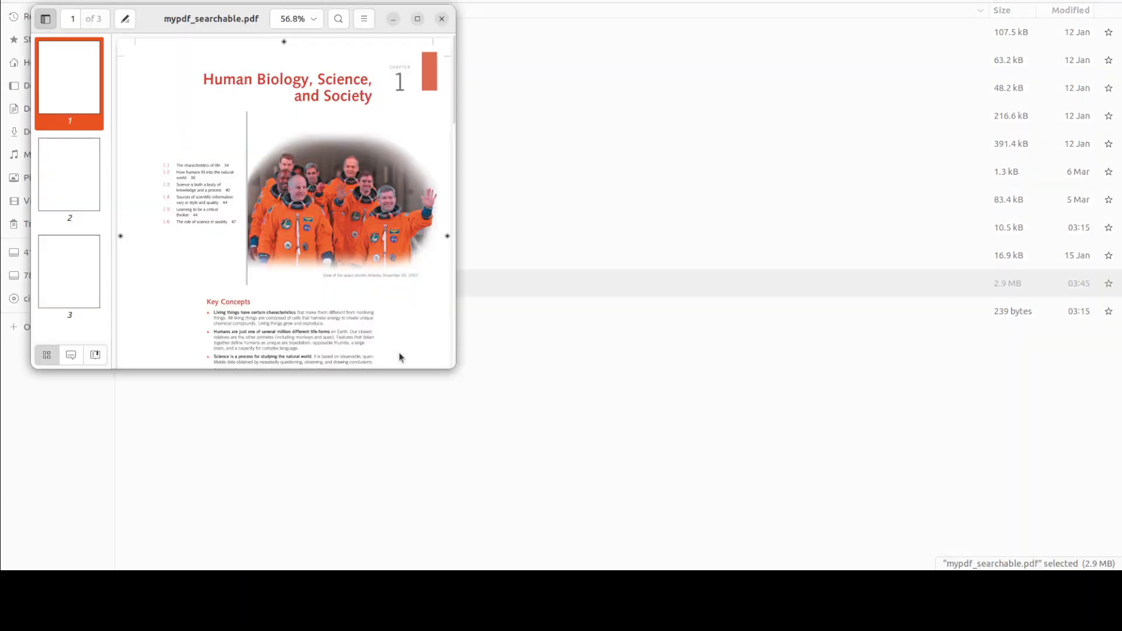
click(417, 19)
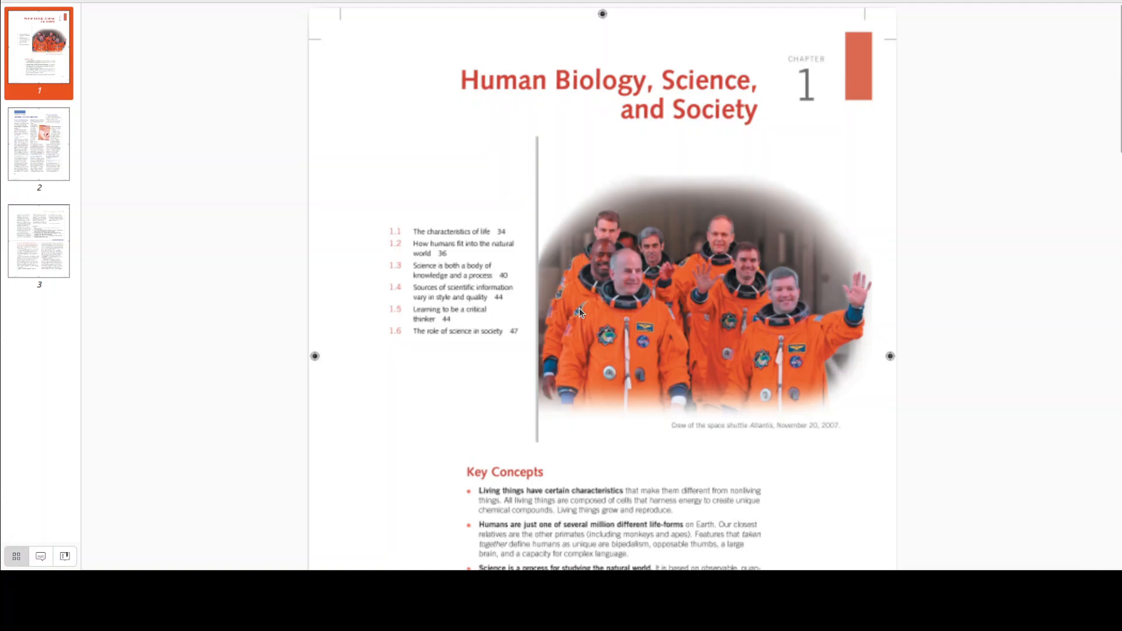
click(38, 142)
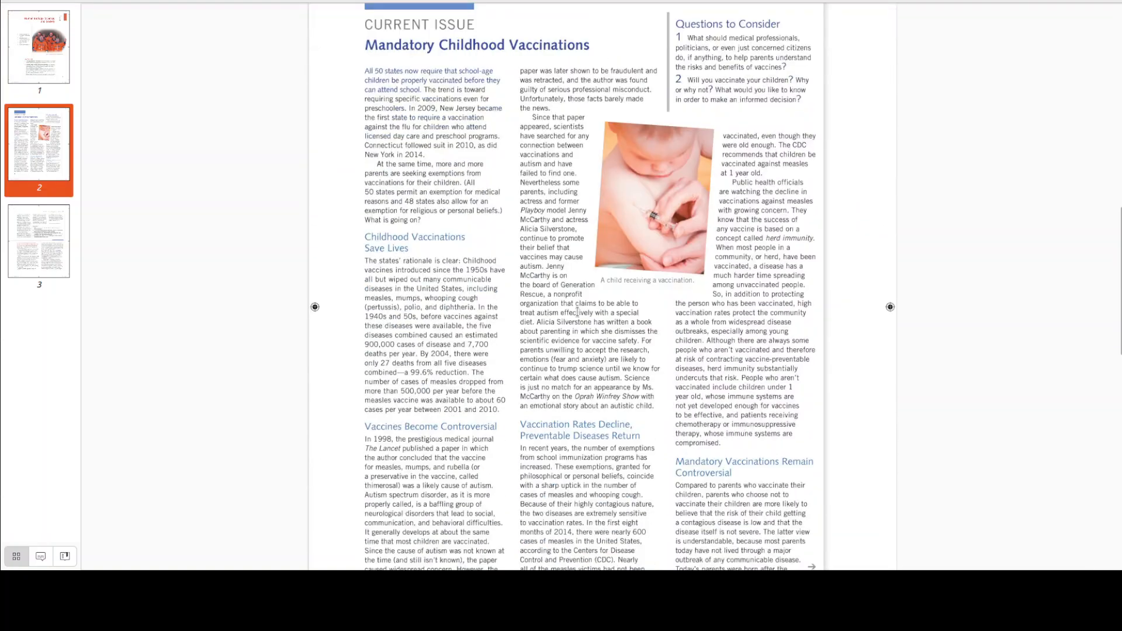
scroll(down, 3)
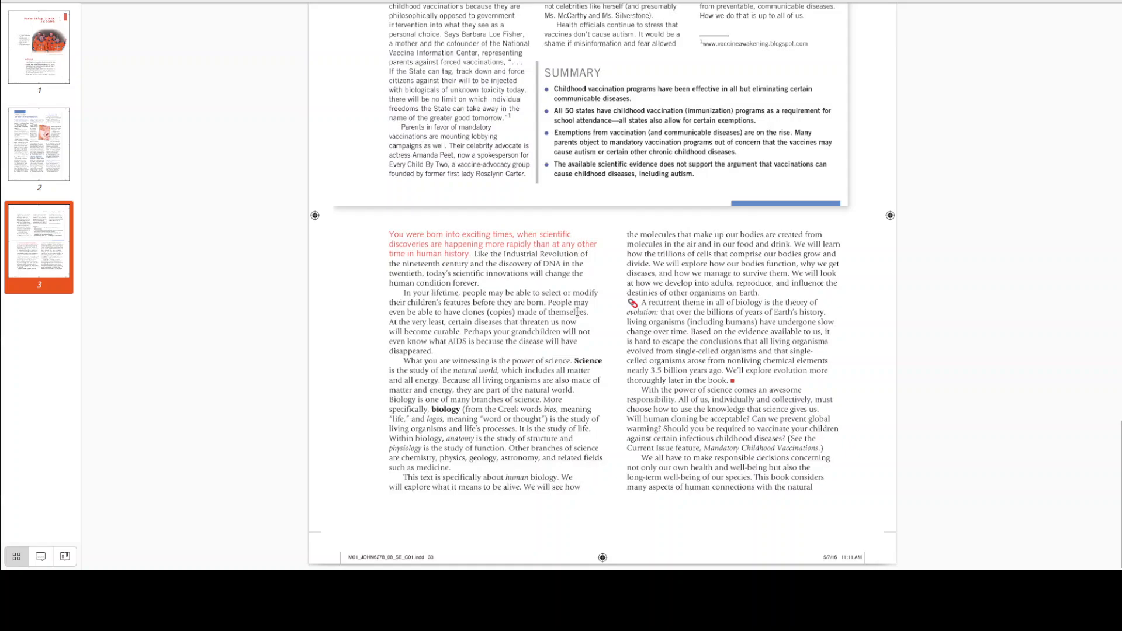
mouse_move(937, 224)
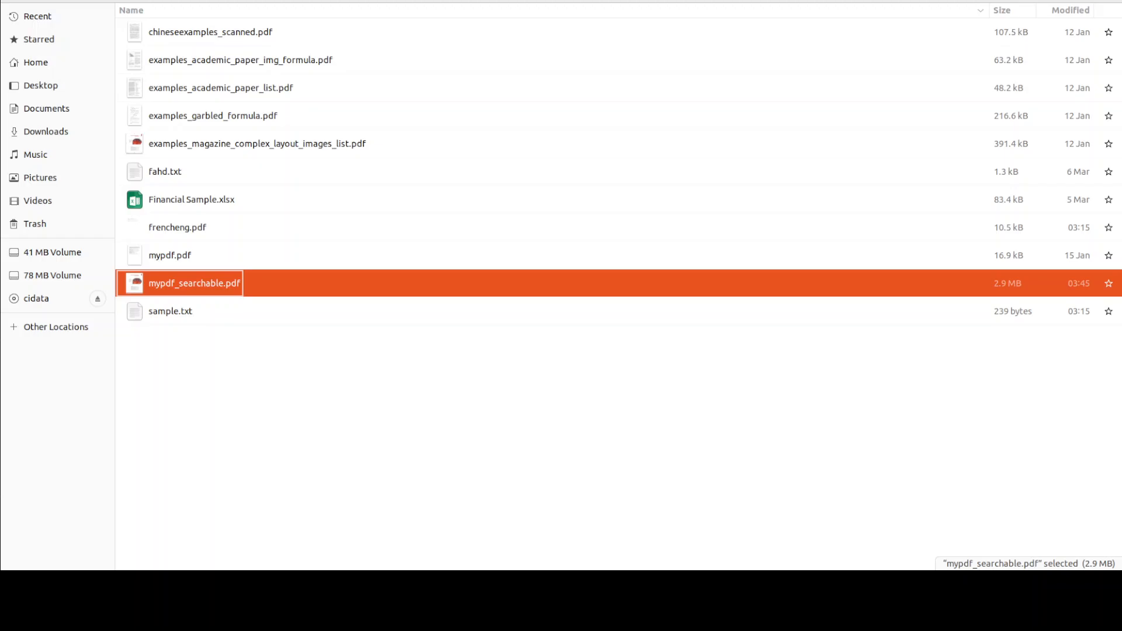
double_click(194, 282)
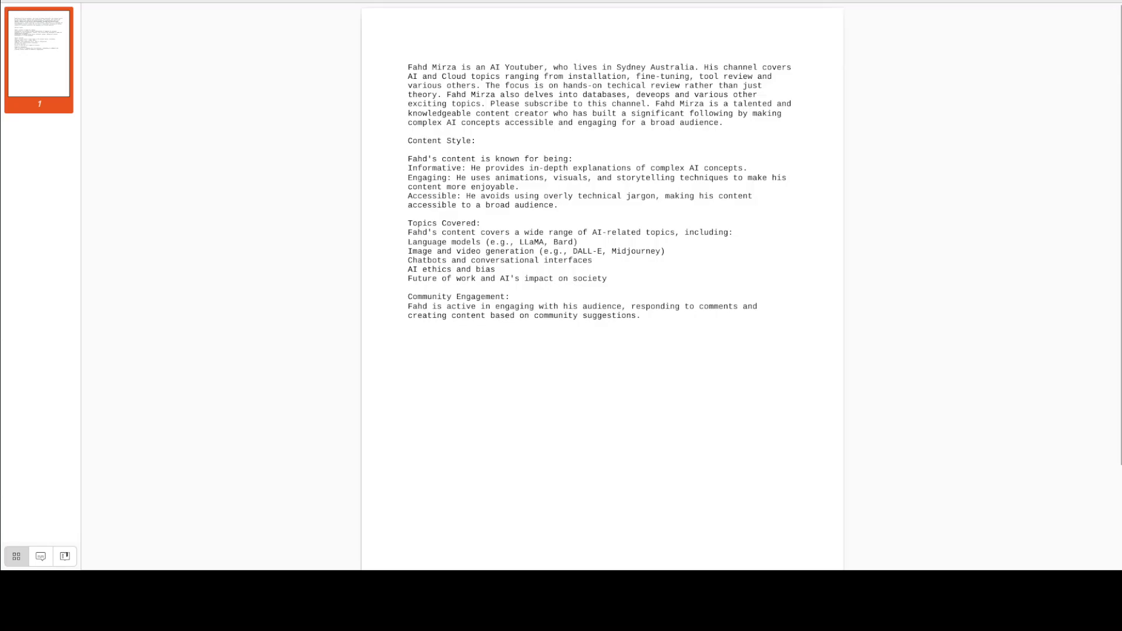
mouse_move(918, 68)
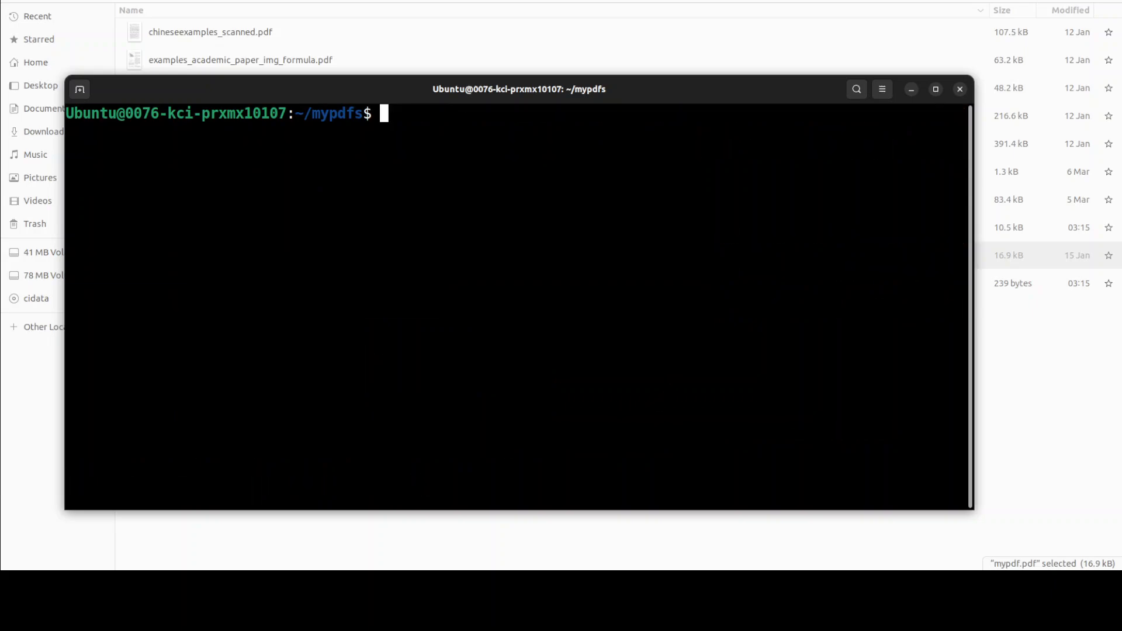
Create output_rotated.pdf from mypdf.pdf with --force-ocr --rotate-pages and view it maximized
text(ocrmypdf --force-ocr --rotate-pages mypdf.pdf output_rotated.pdf)
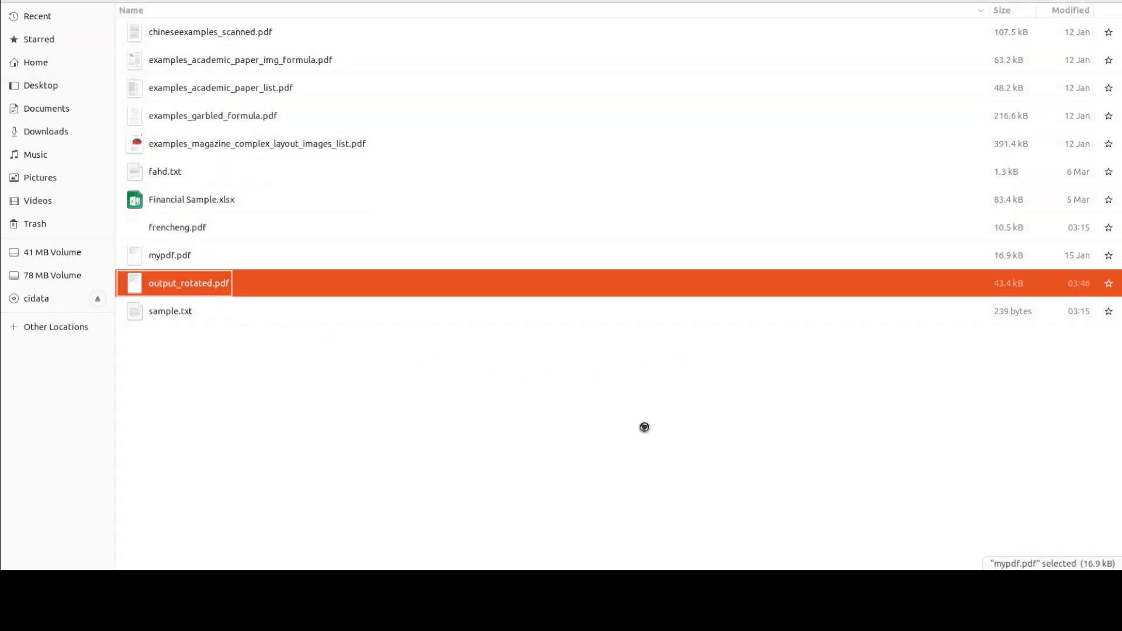
double_click(188, 283)
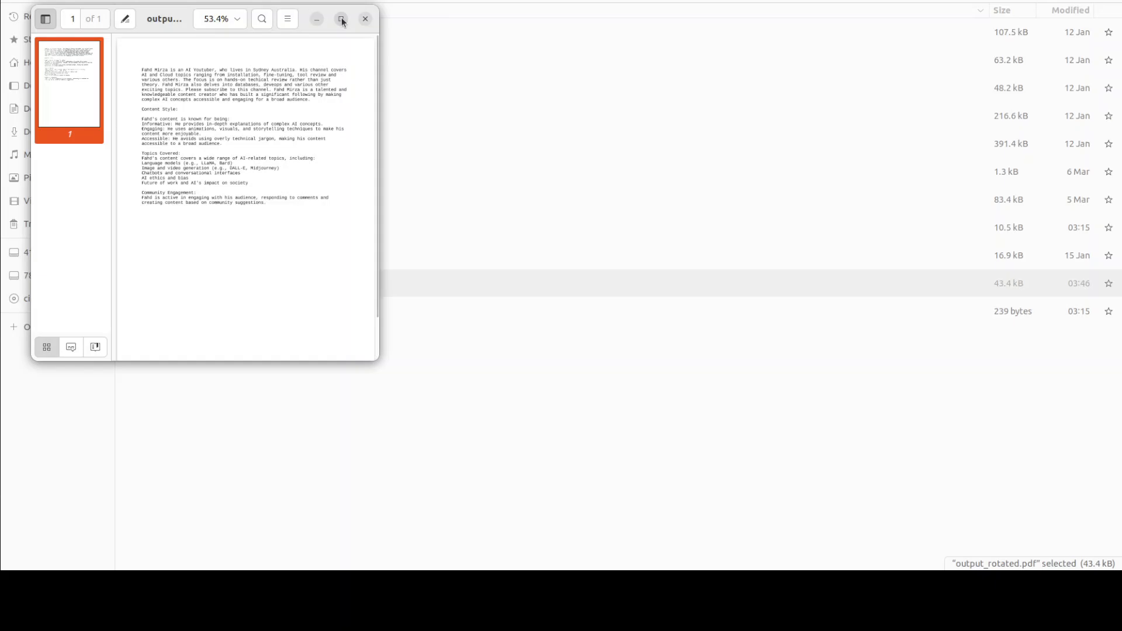
click(342, 19)
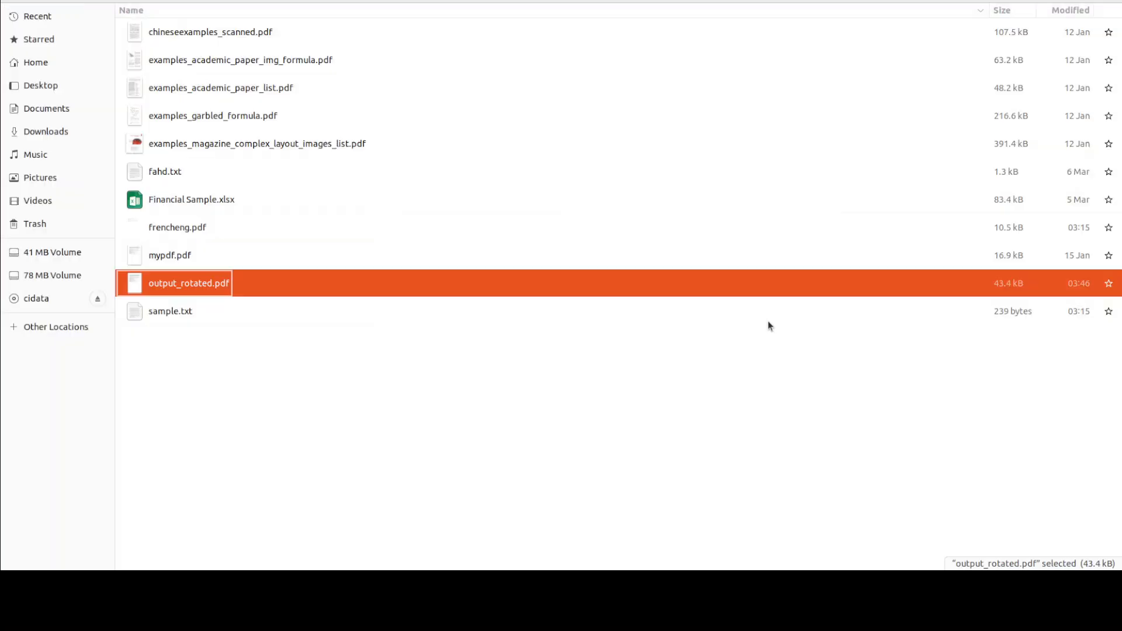
mouse_move(208, 324)
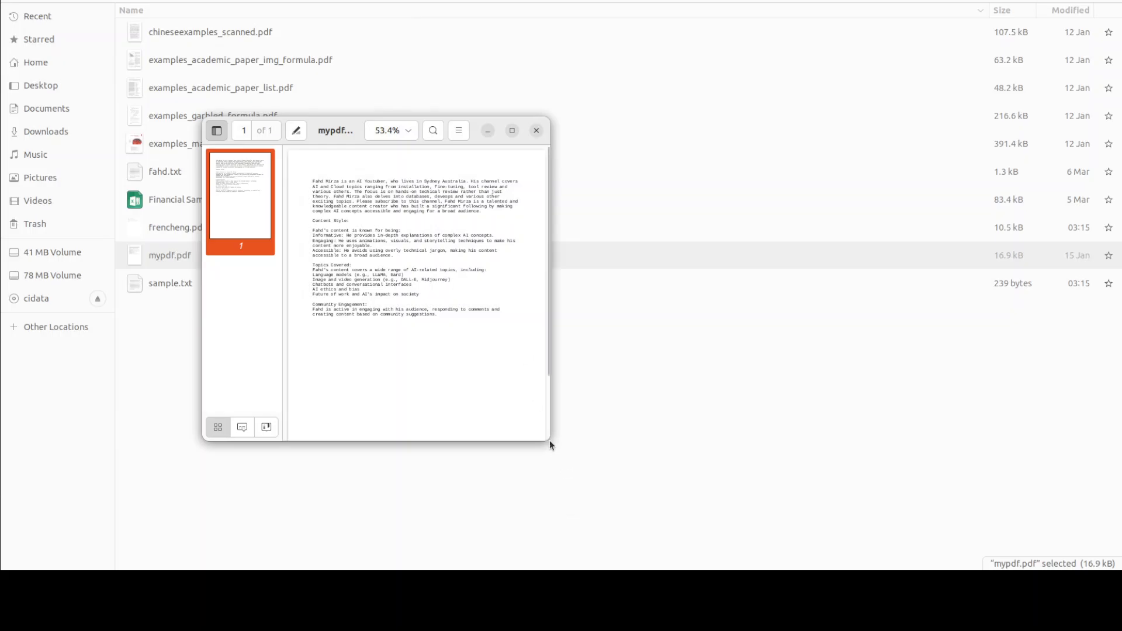
Run the --title "My Document Title" OCR command and open output_with_title.pdf from Files
scroll(down, 3)
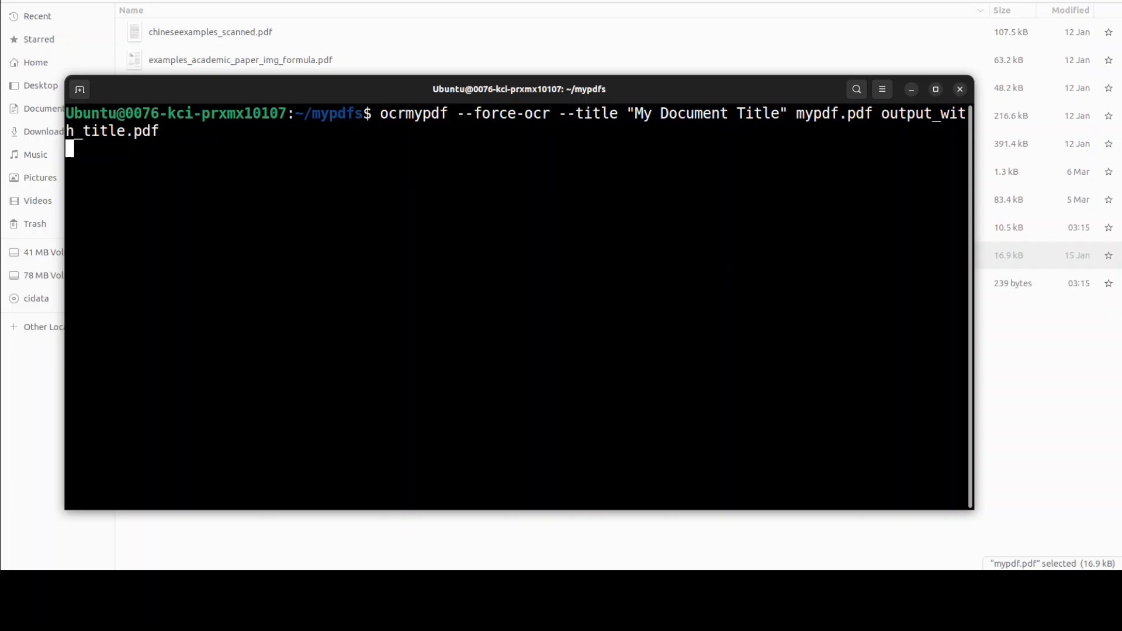
key(Return)
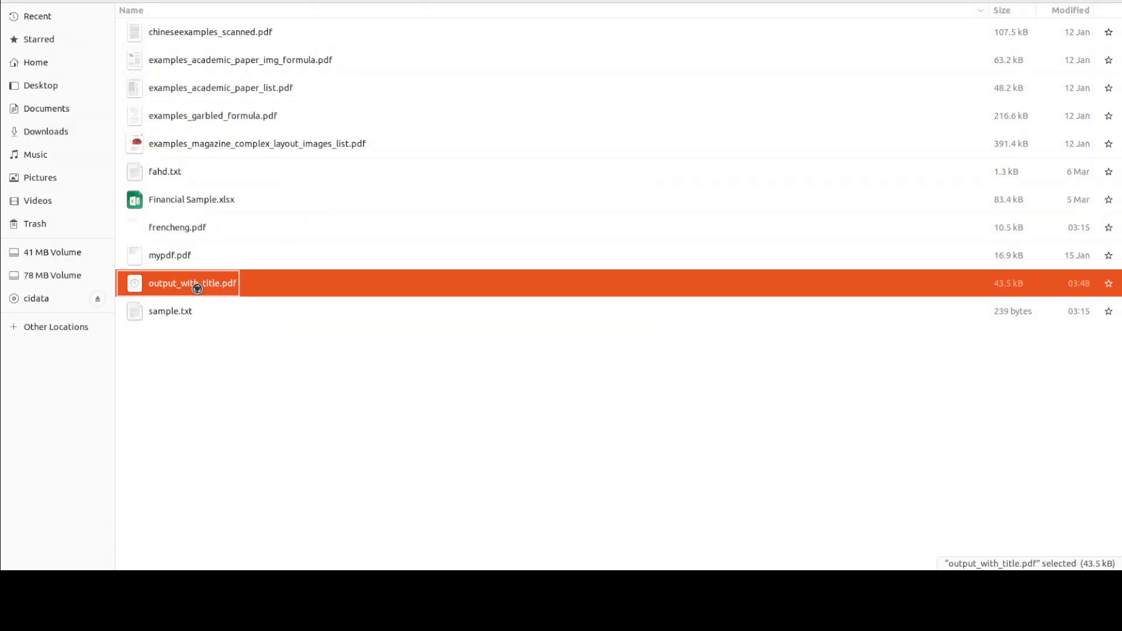
double_click(192, 282)
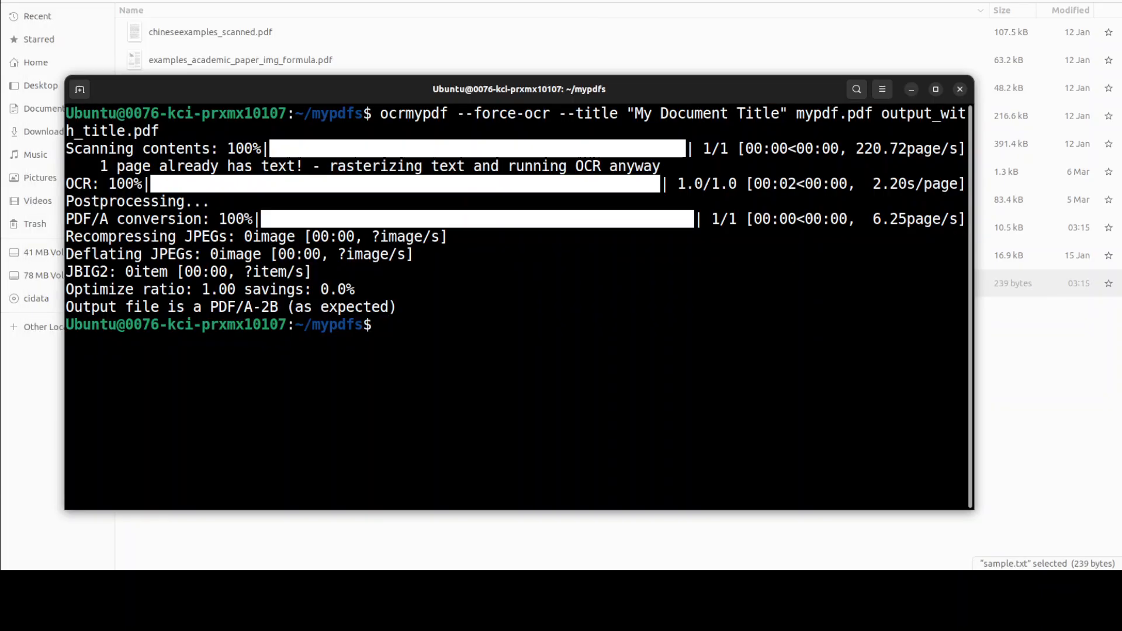
Run four-job OCR on mypdf.pdf into output_faster.pdf, then preview and close it
text(clar)
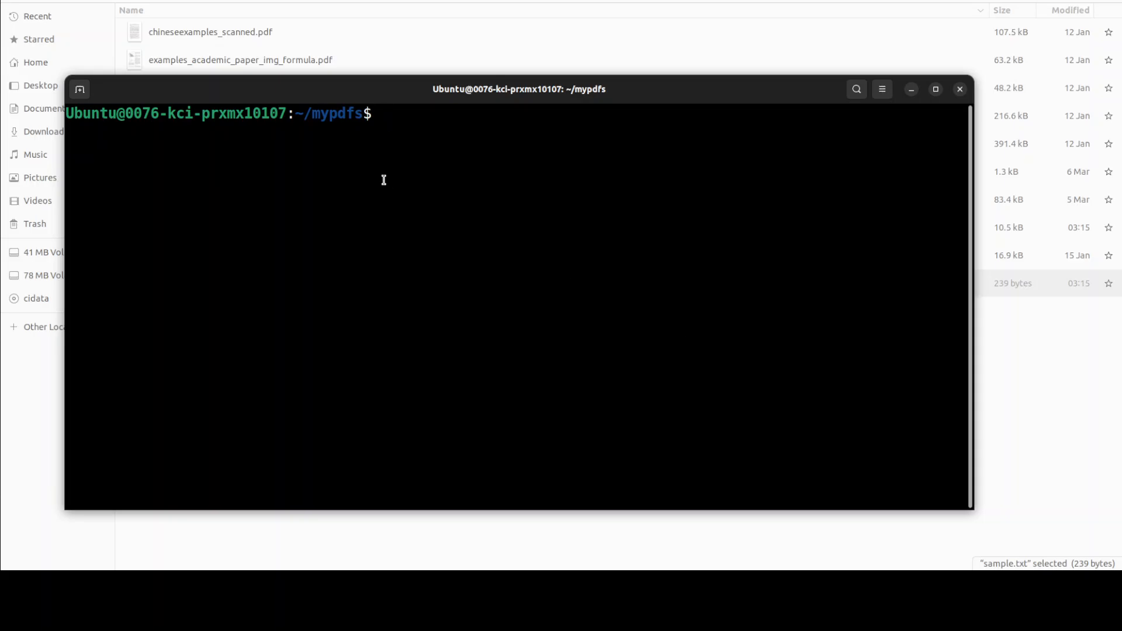
text(ocrmypdf --force-ocr --jobs 4 mypdf.pdf output_faster.pdf)
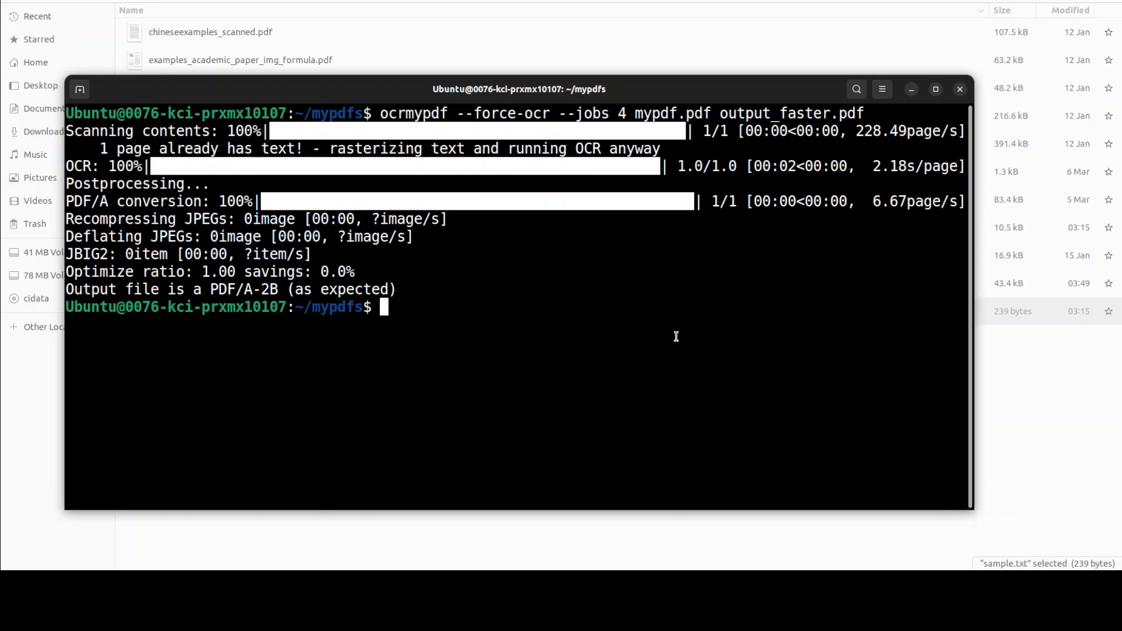
mouse_move(657, 334)
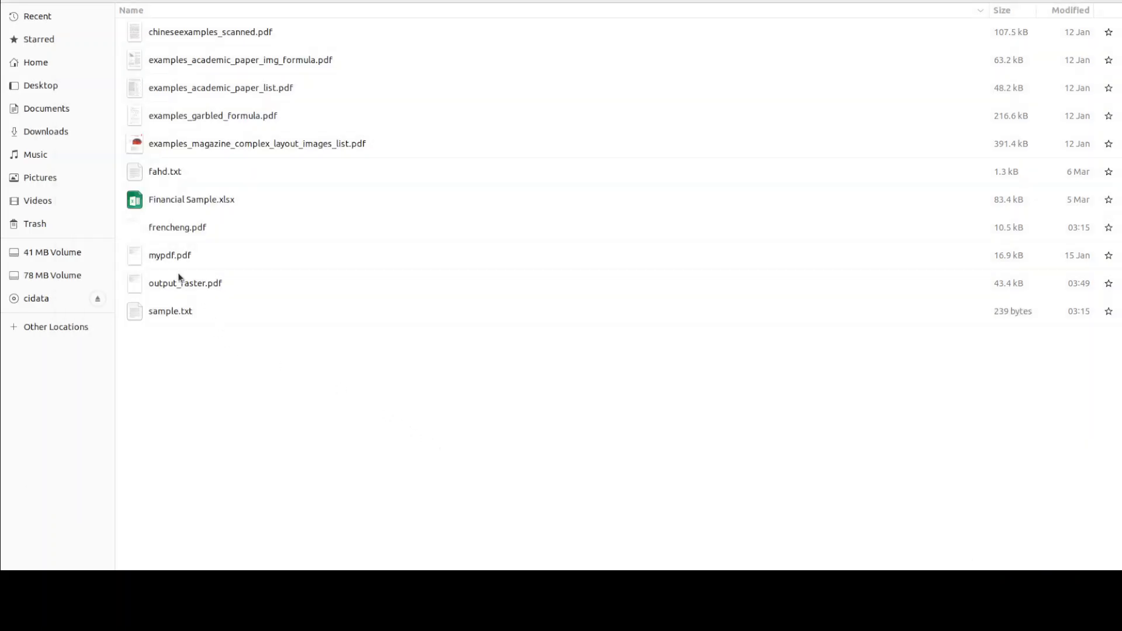
double_click(184, 283)
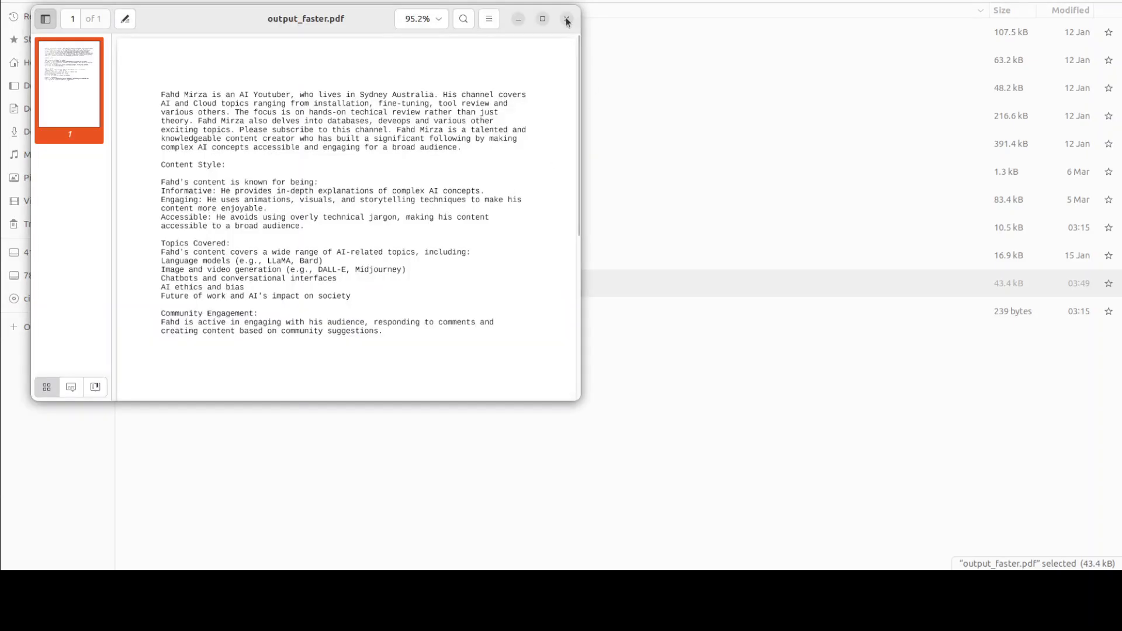
click(566, 18)
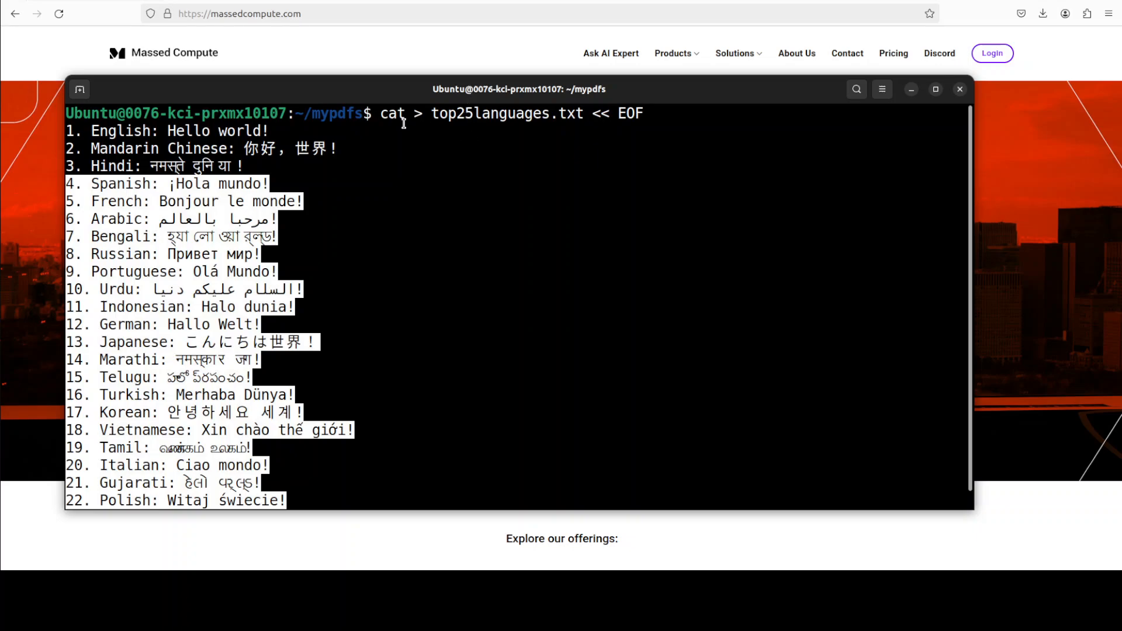
mouse_move(600, 214)
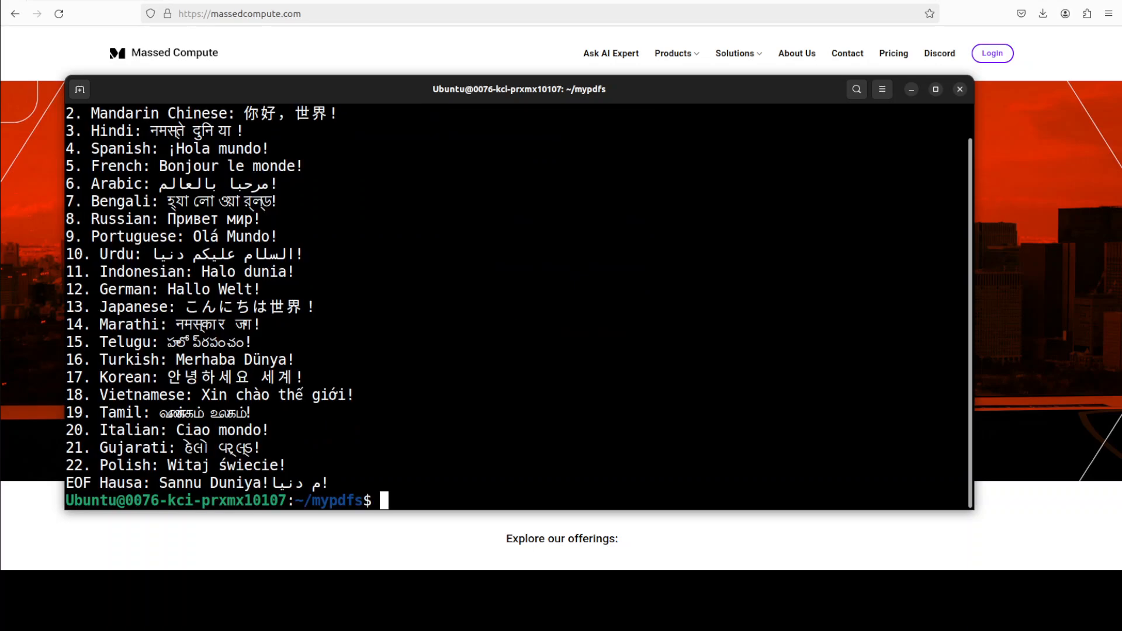
mouse_move(554, 349)
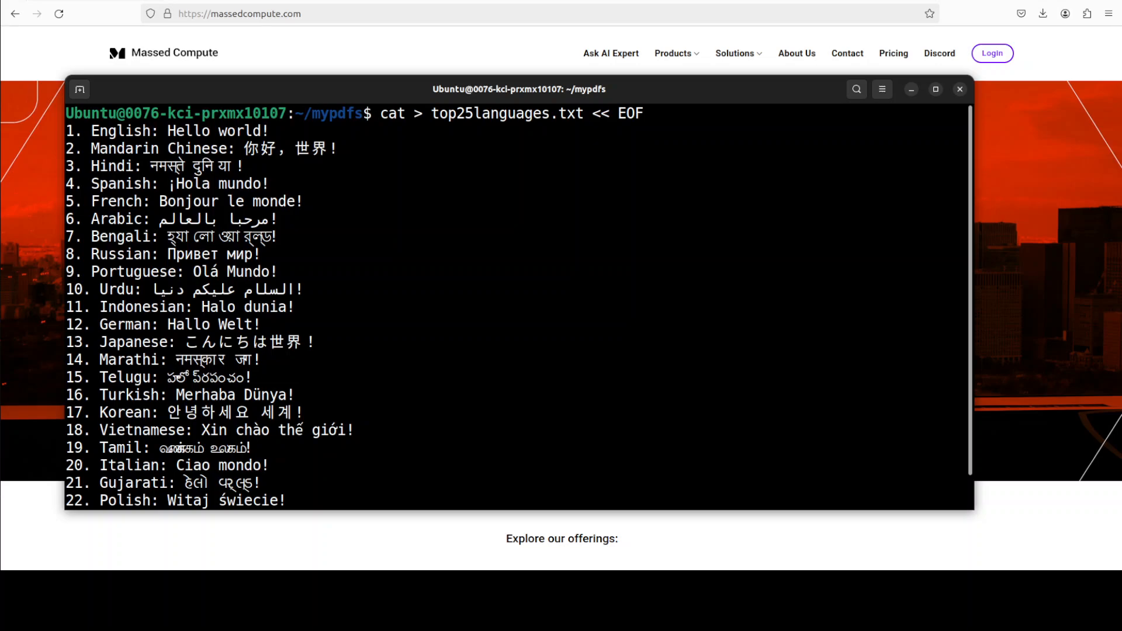
mouse_move(607, 329)
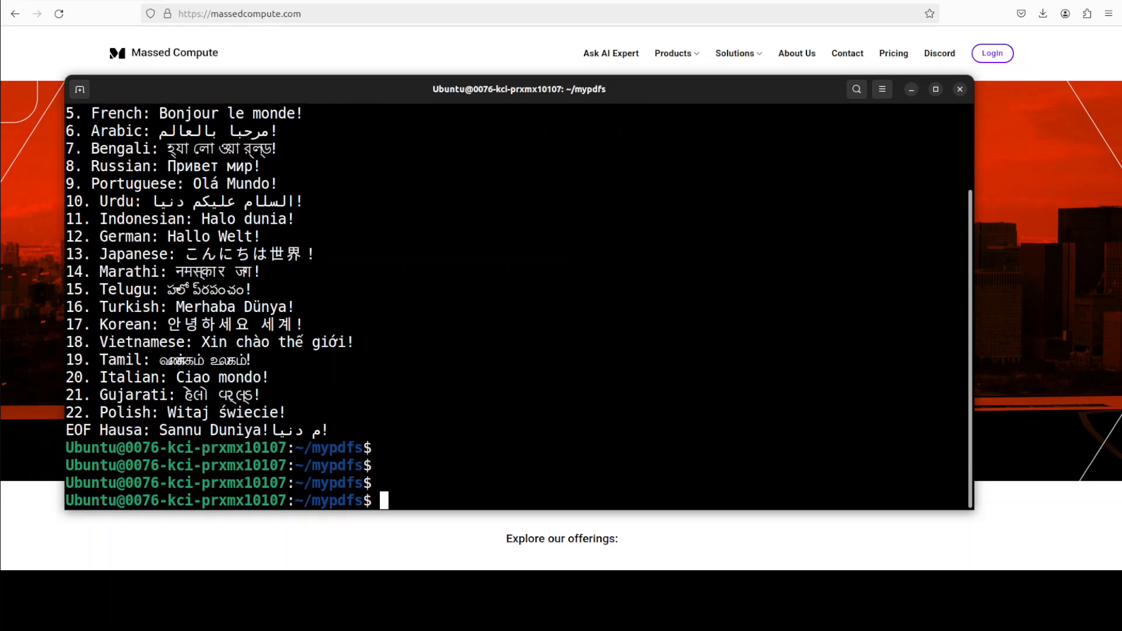
List the directory with ls -ltr to confirm top25languages.txt exists
text(ls)
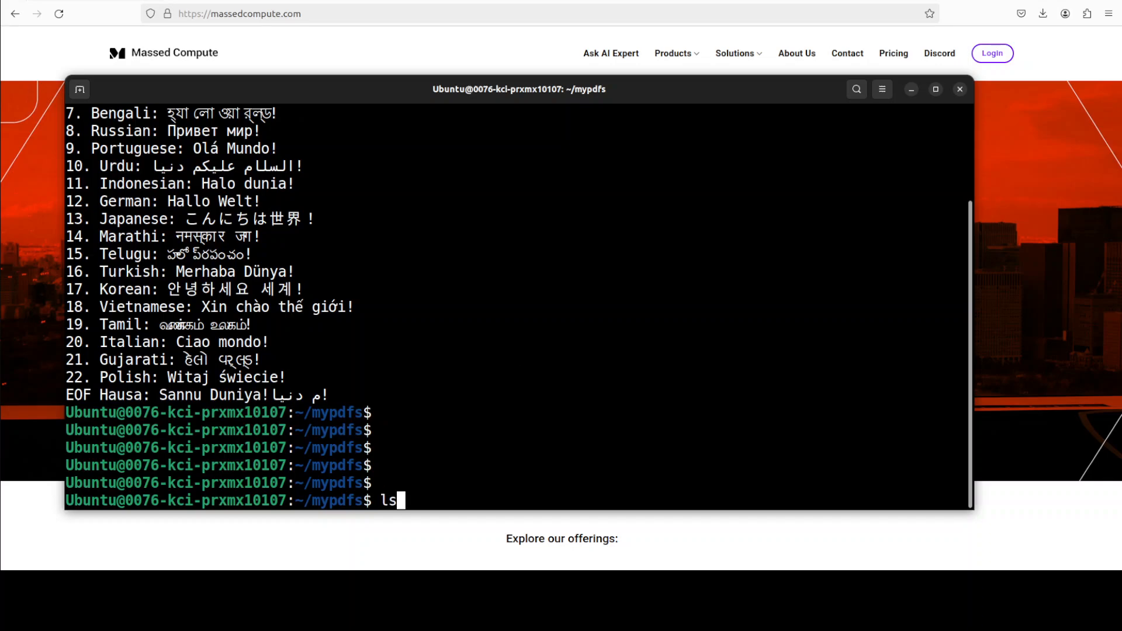
text(-ltr)
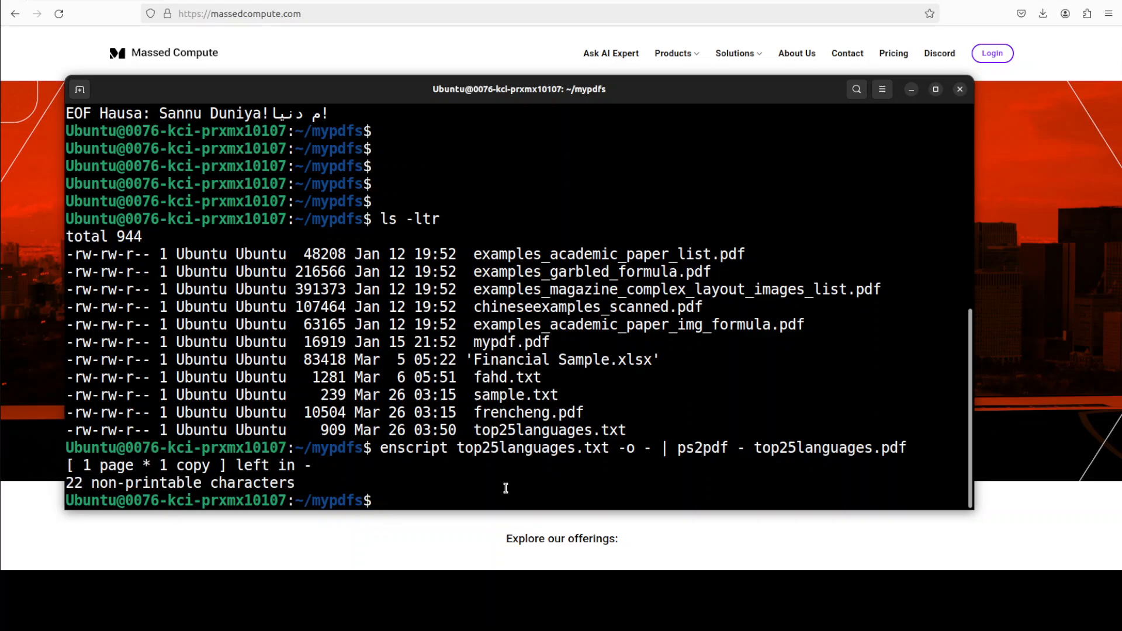
List files, preview top25languages.pdf showing garbled non-Latin greetings, and close the viewer
text(ls -ltr)
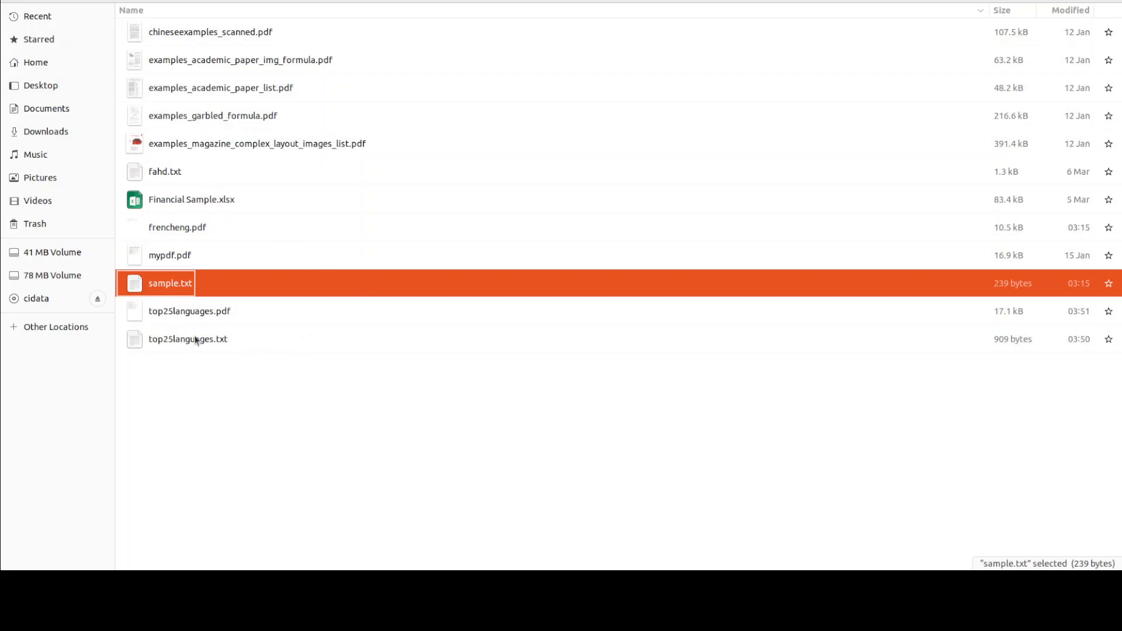
double_click(188, 311)
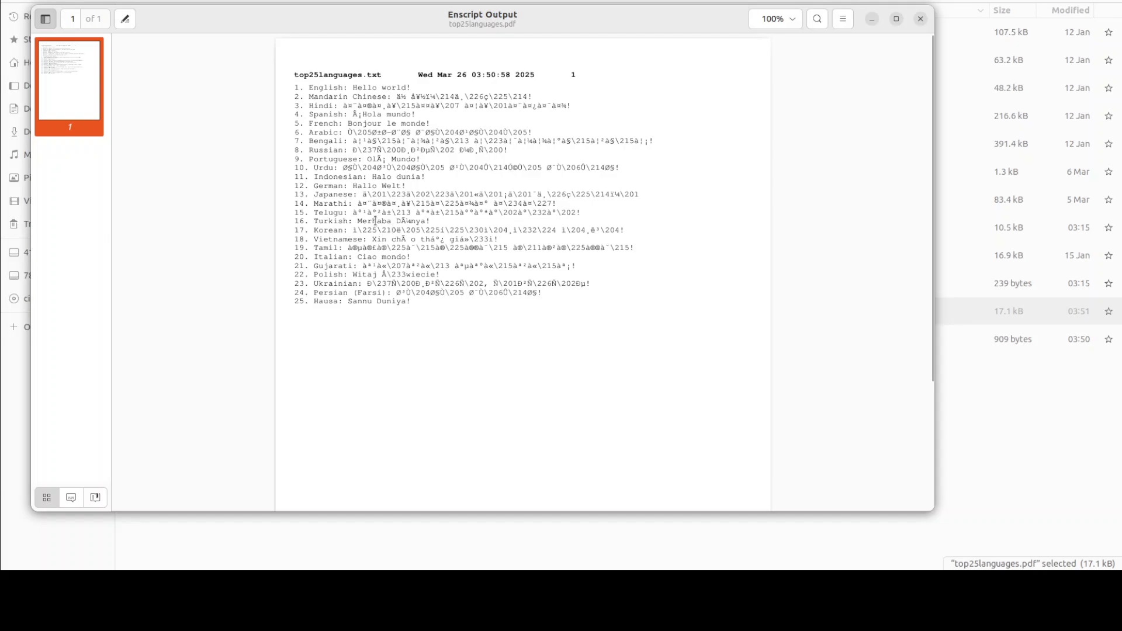
mouse_move(403, 315)
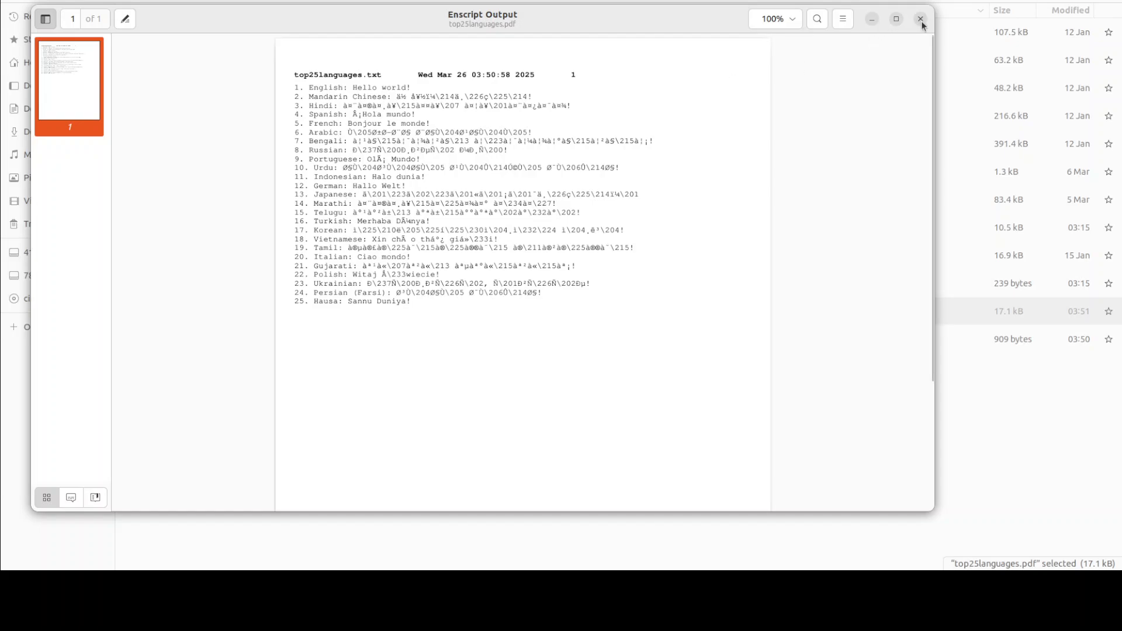
click(921, 19)
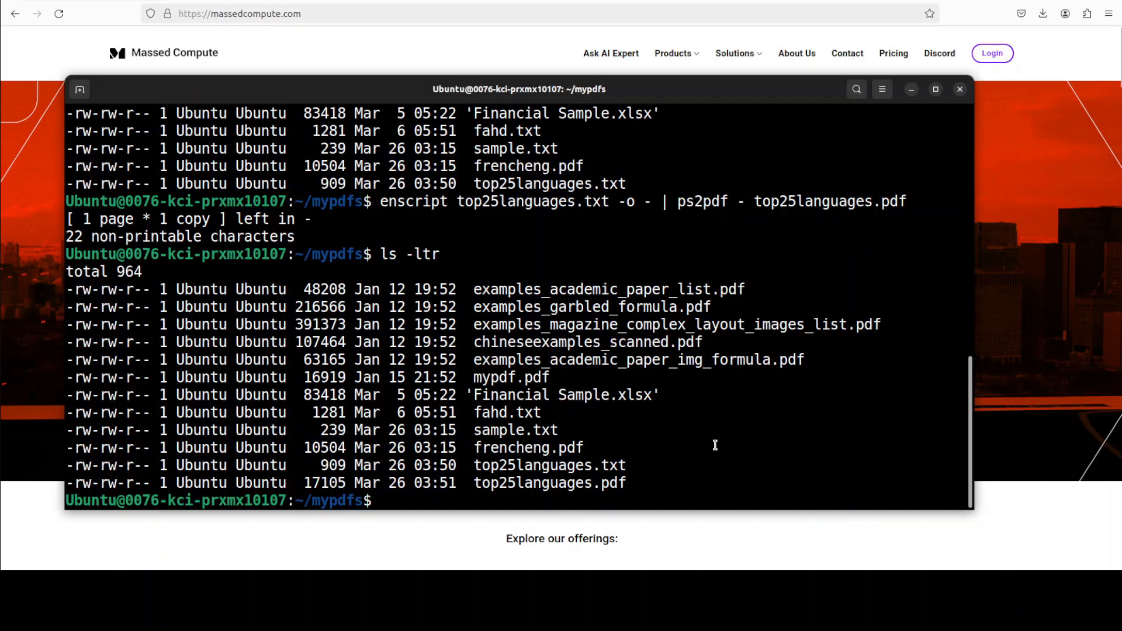
Clear the screen and run the apt install of tesseract-ocr language packs
text(clear)
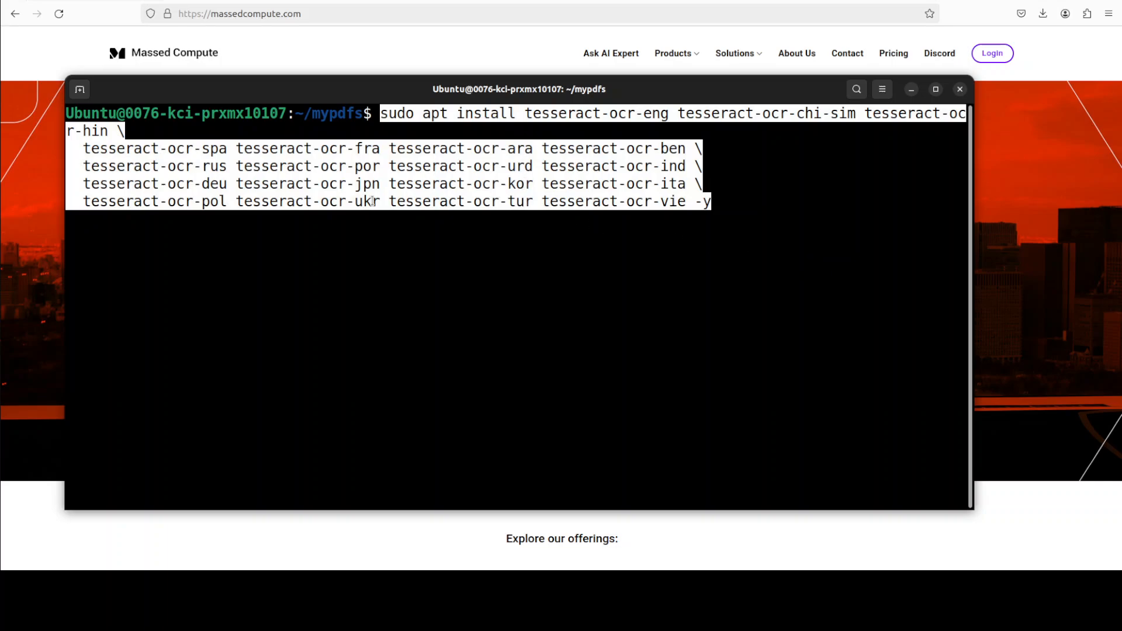
key(Return)
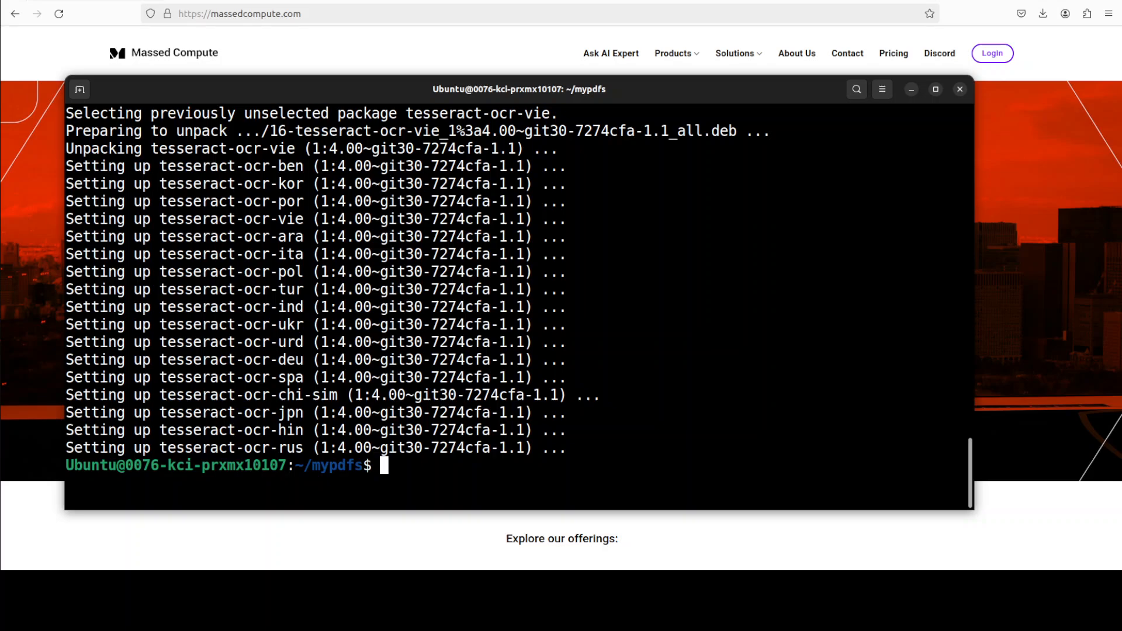
right_click(670, 247)
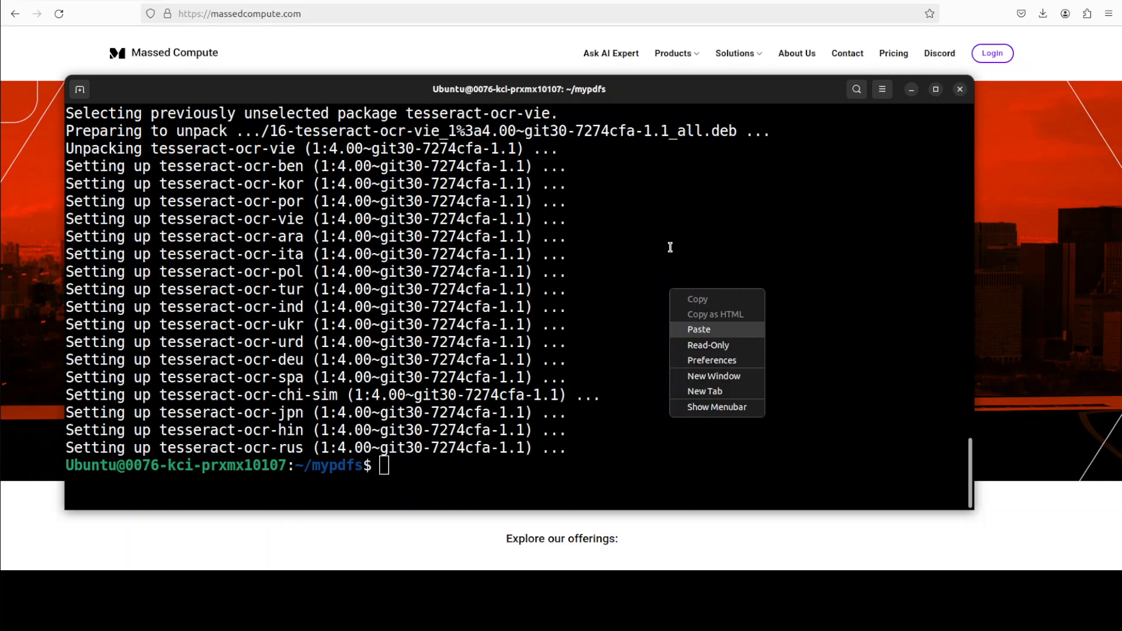
Cancel the failed multilingual OCR on top25languages.txt and rerun it on top25languages.pdf
click(698, 329)
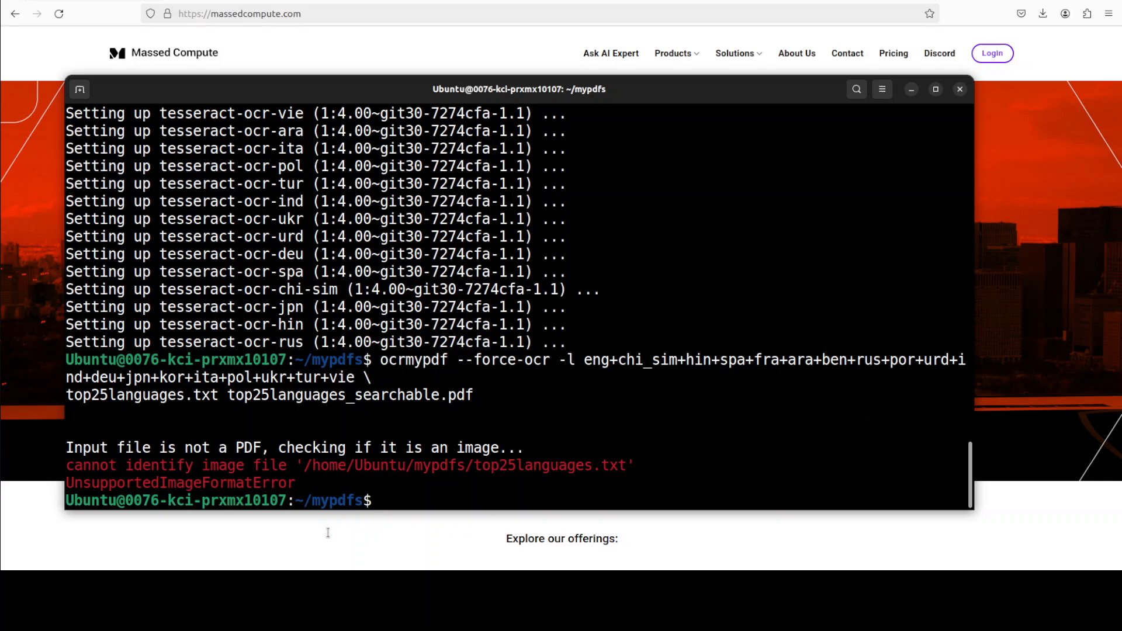
mouse_move(659, 428)
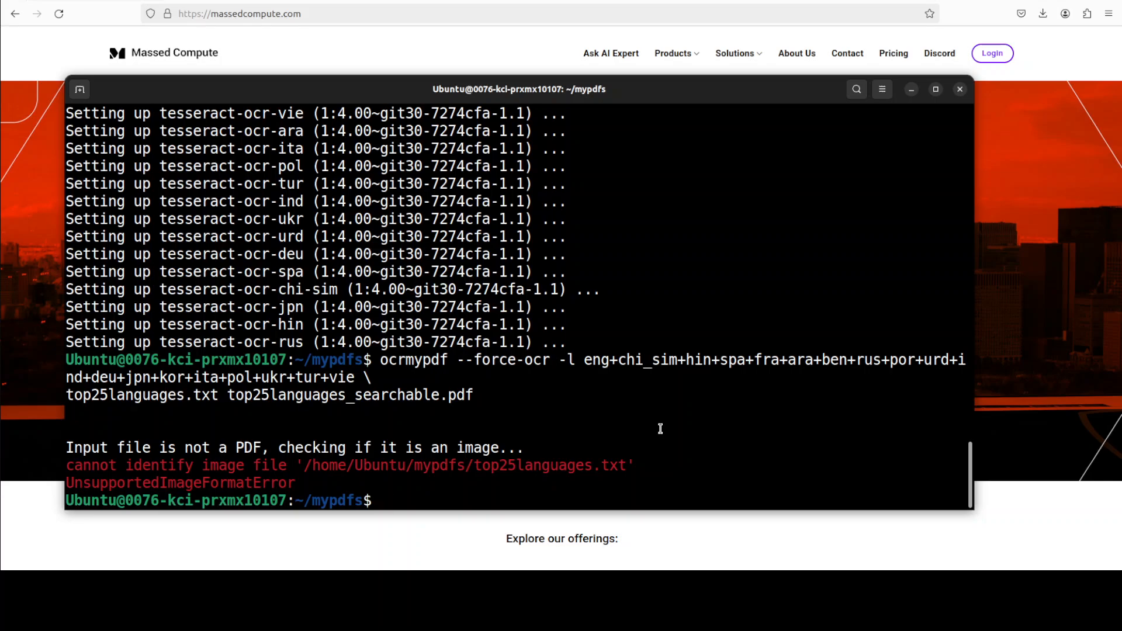
mouse_move(574, 466)
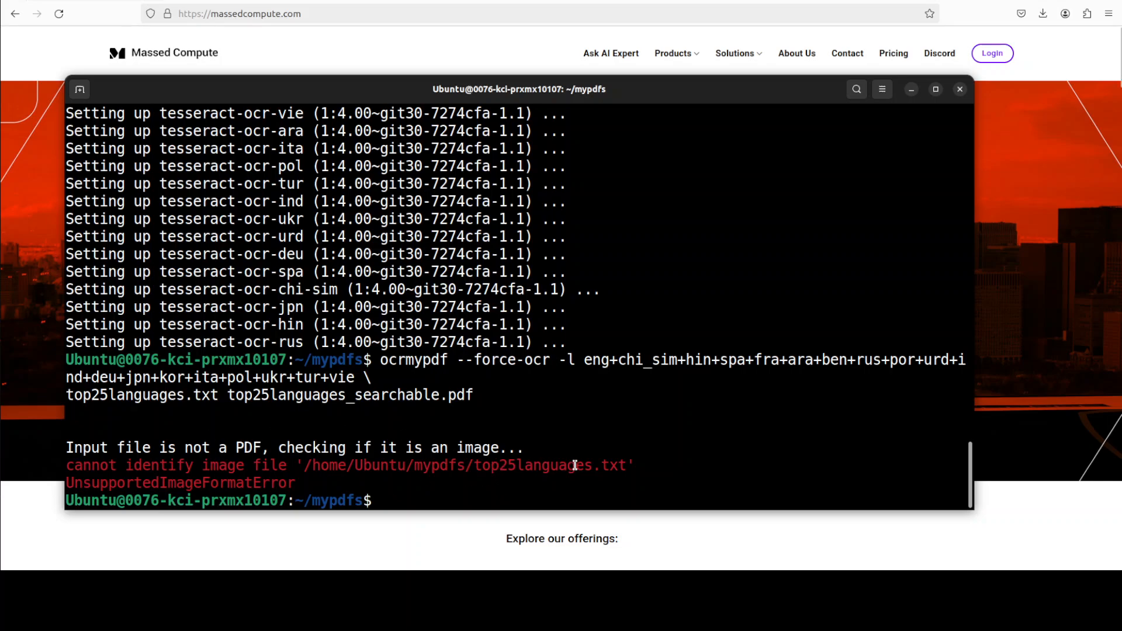
key(ctrl+c)
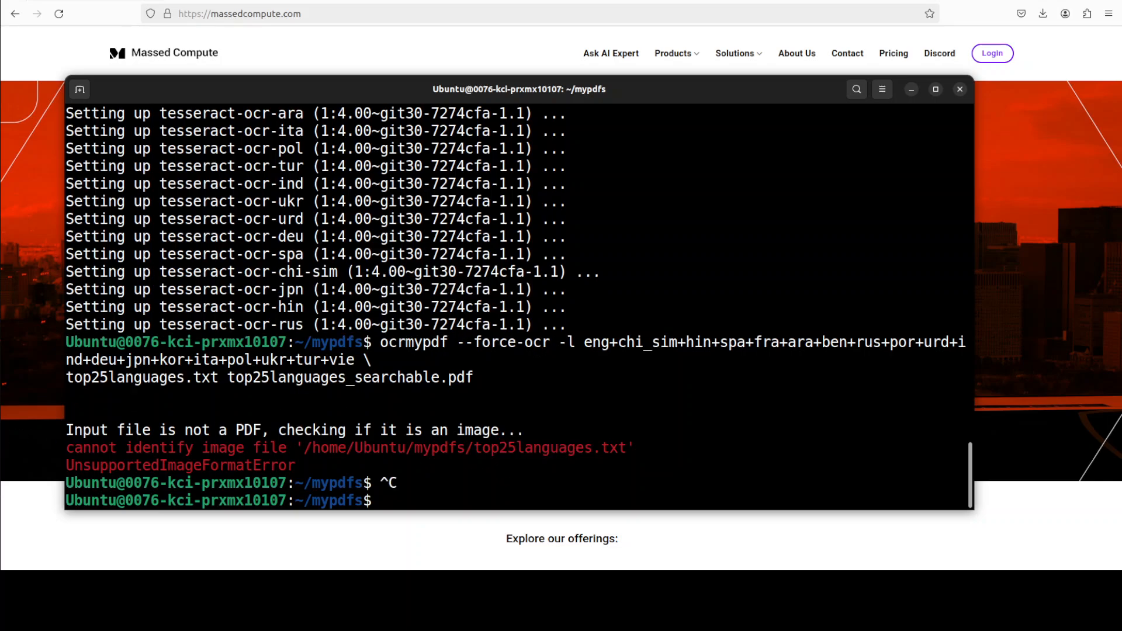
text(c)
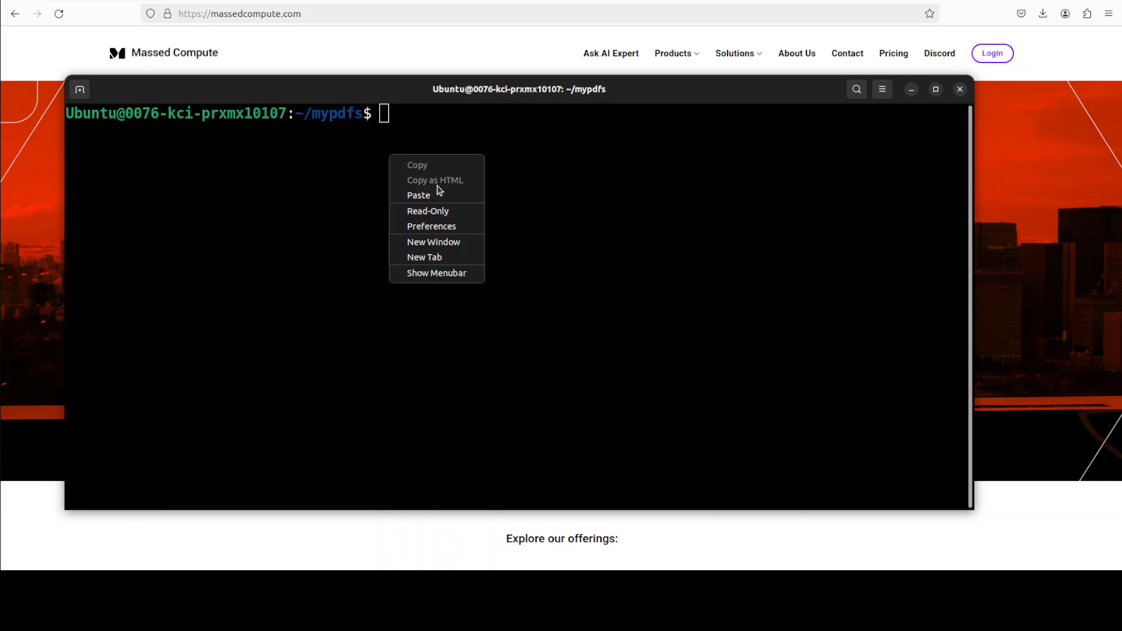
click(419, 195)
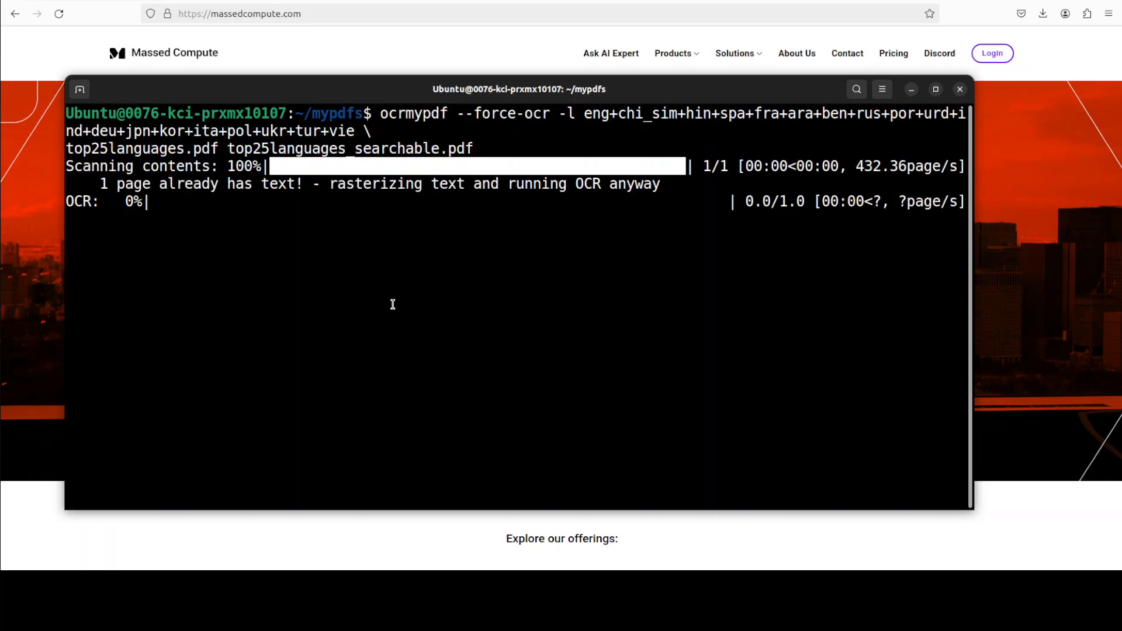
mouse_move(168, 340)
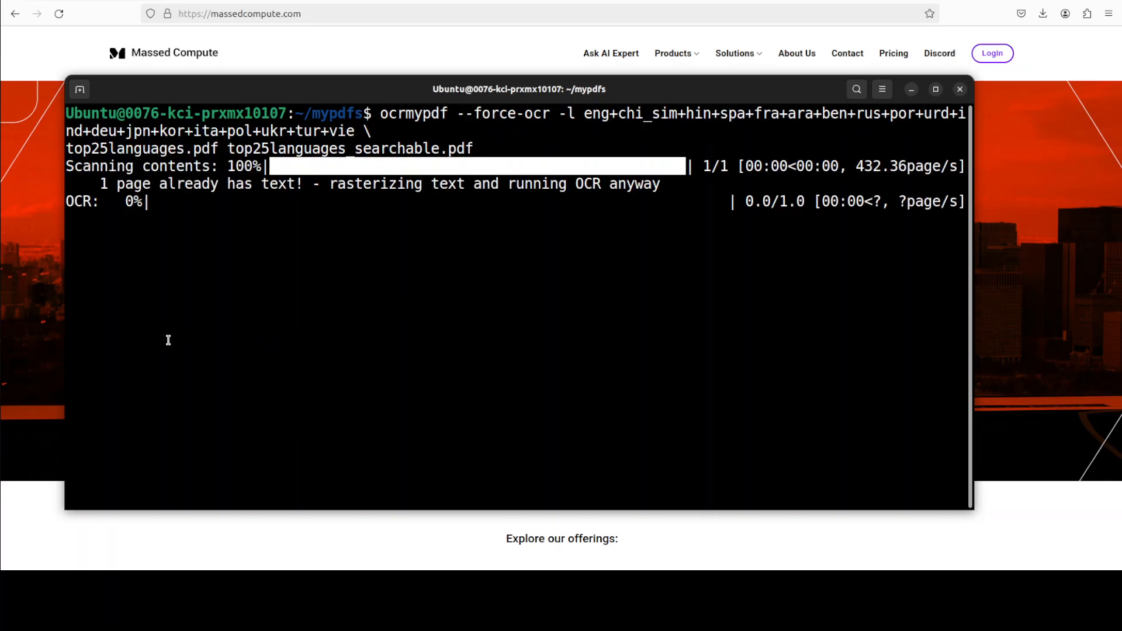
mouse_move(213, 351)
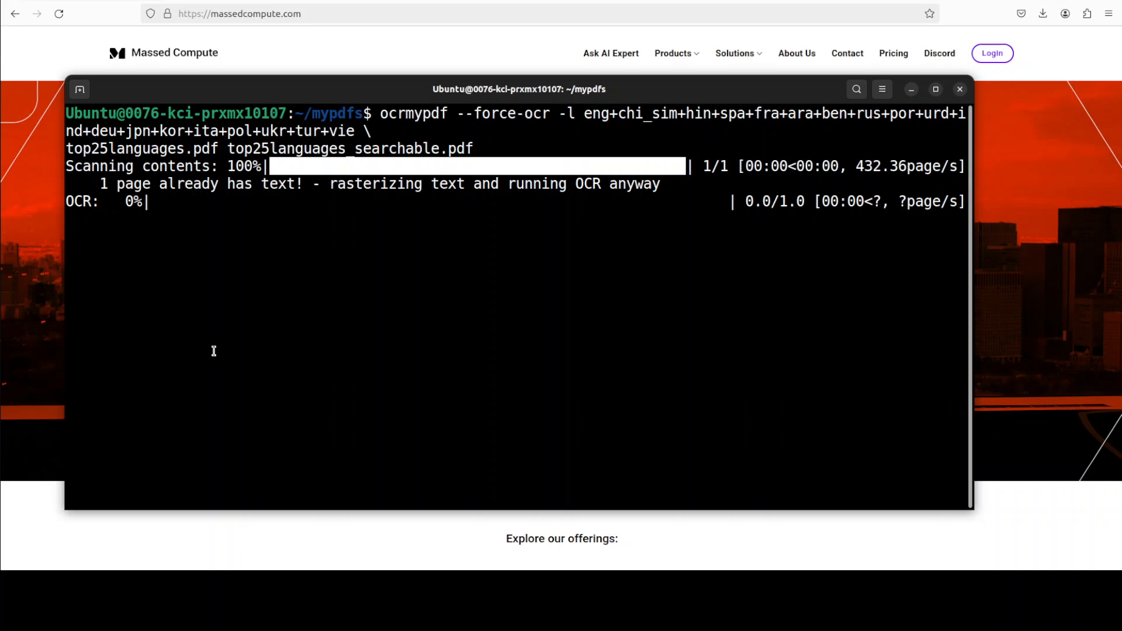
mouse_move(593, 336)
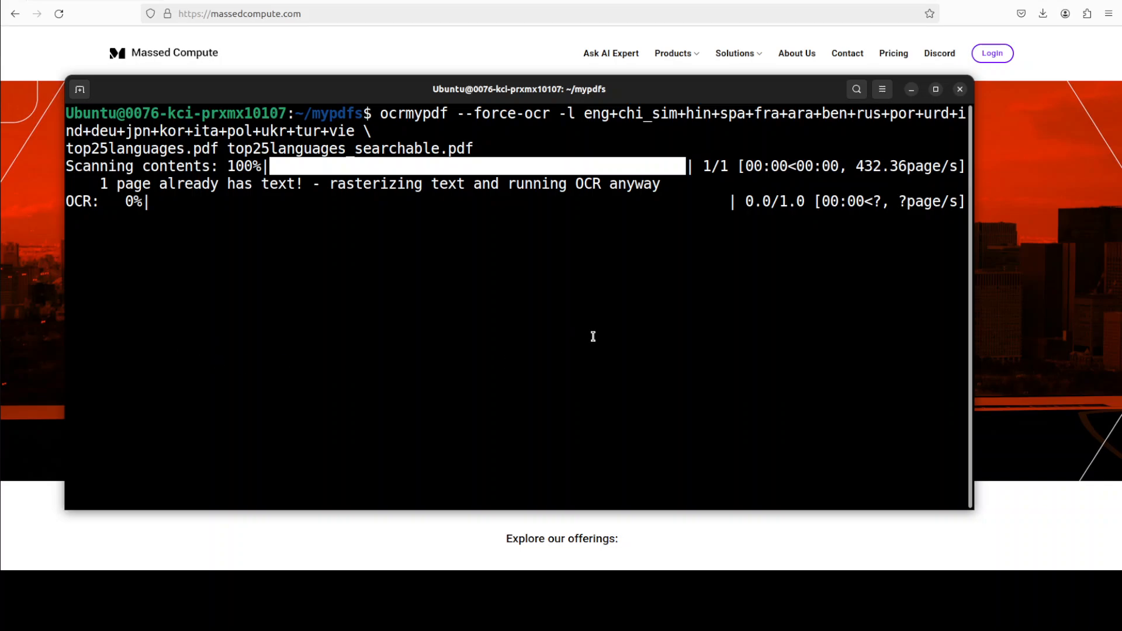
mouse_move(455, 278)
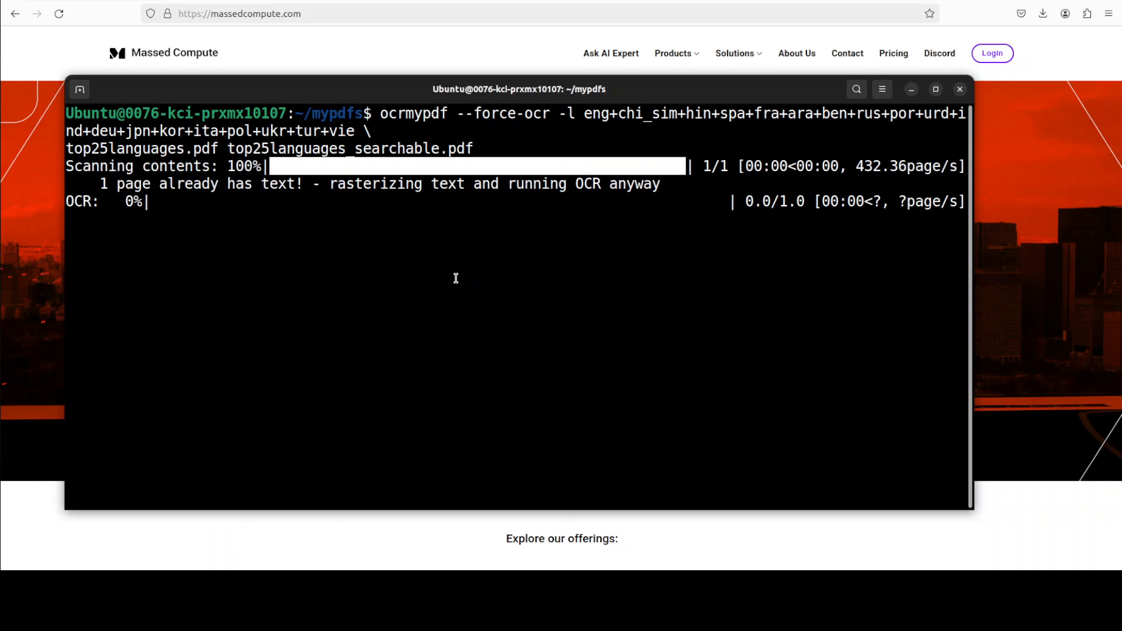
mouse_move(382, 247)
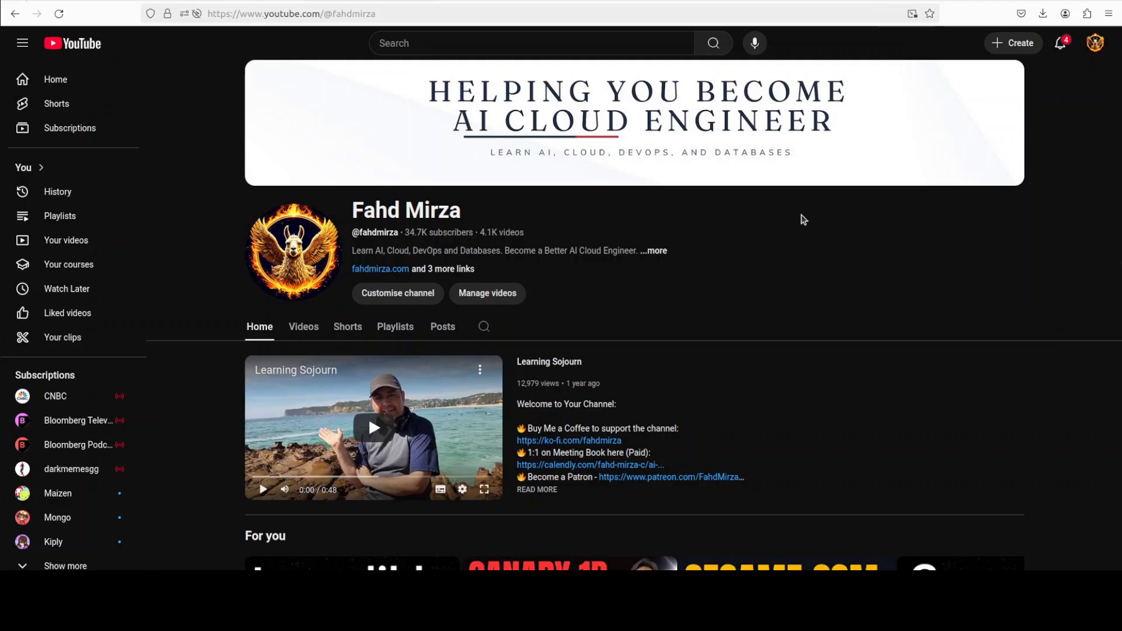
mouse_move(401, 447)
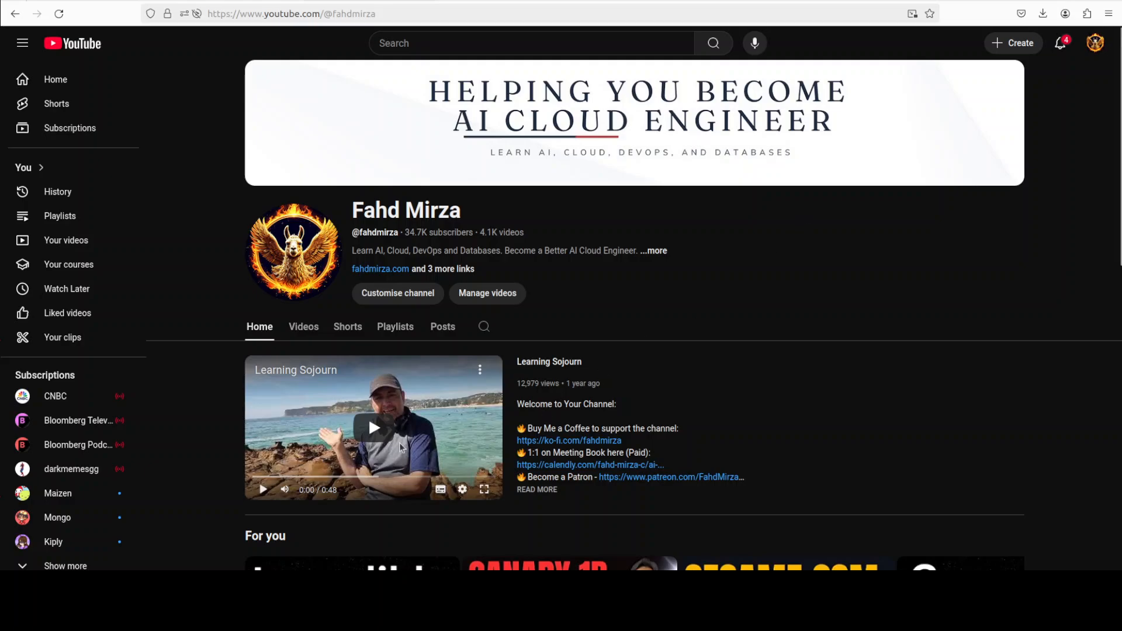